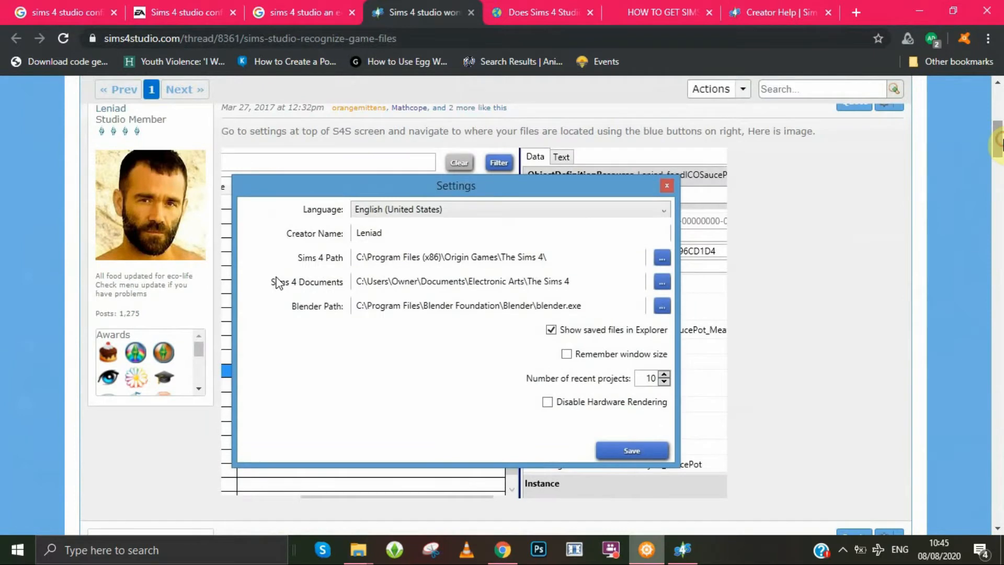
{"action": "mouse_move", "coordinate": [401, 335]}
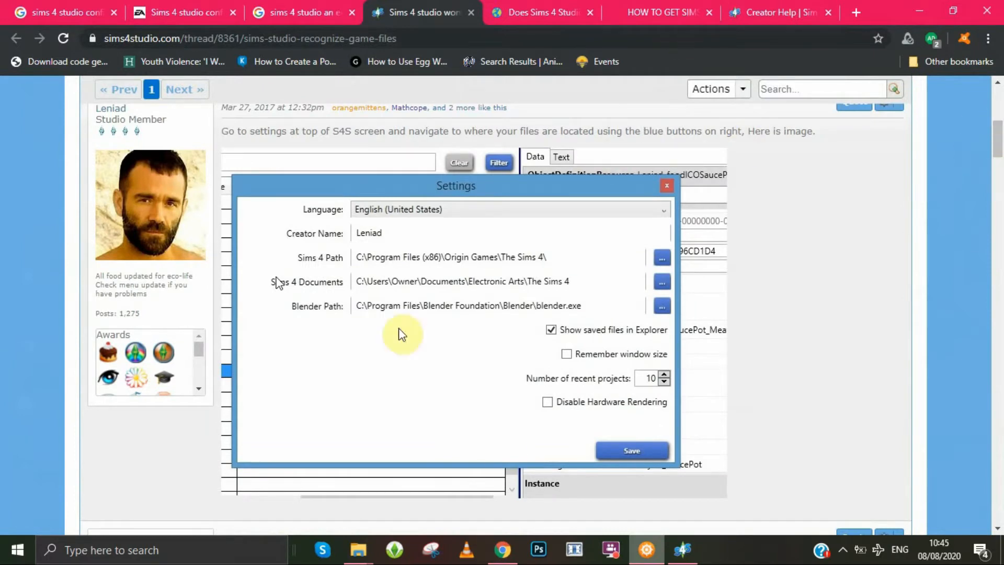
{"action": "mouse_move", "coordinate": [669, 157]}
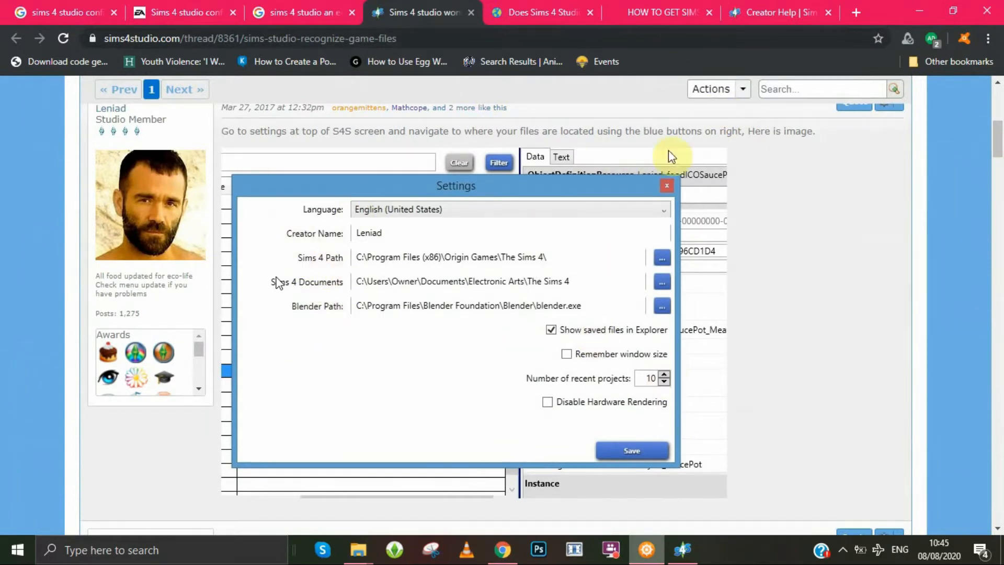
{"action": "mouse_move", "coordinate": [436, 131]}
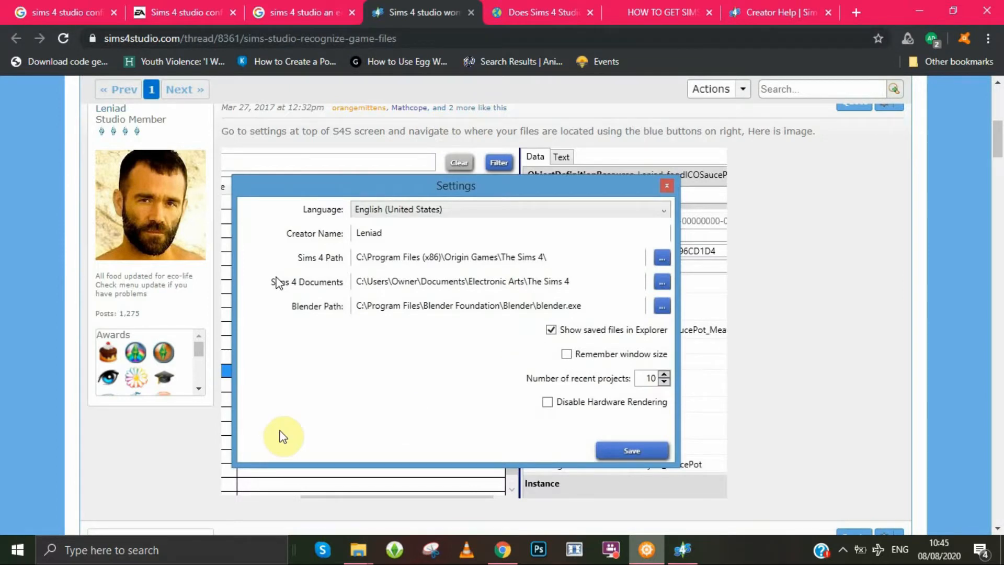
{"action": "mouse_move", "coordinate": [909, 6]}
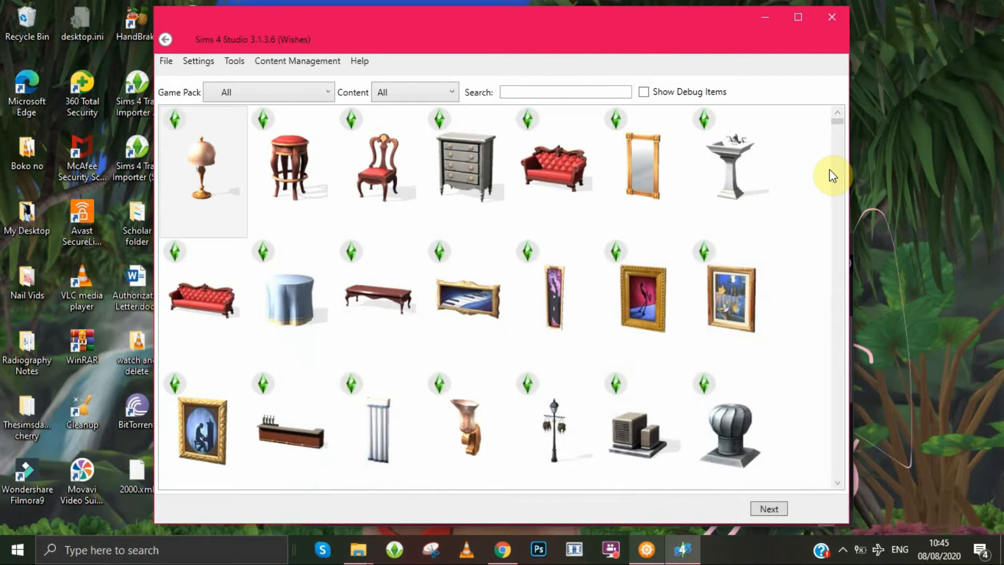
Step: Scroll the Sims 4 Studio for Windows thread down to its Installer, Zip and Mega links
{"action": "left_click", "coordinate": [730, 167]}
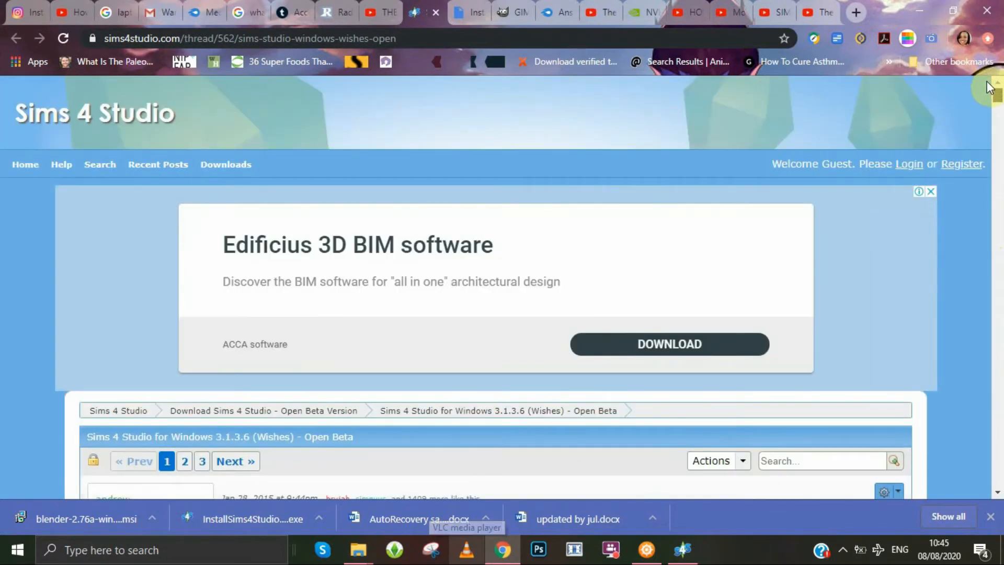
{"action": "scroll", "scroll_direction": "down", "scroll_amount": 3}
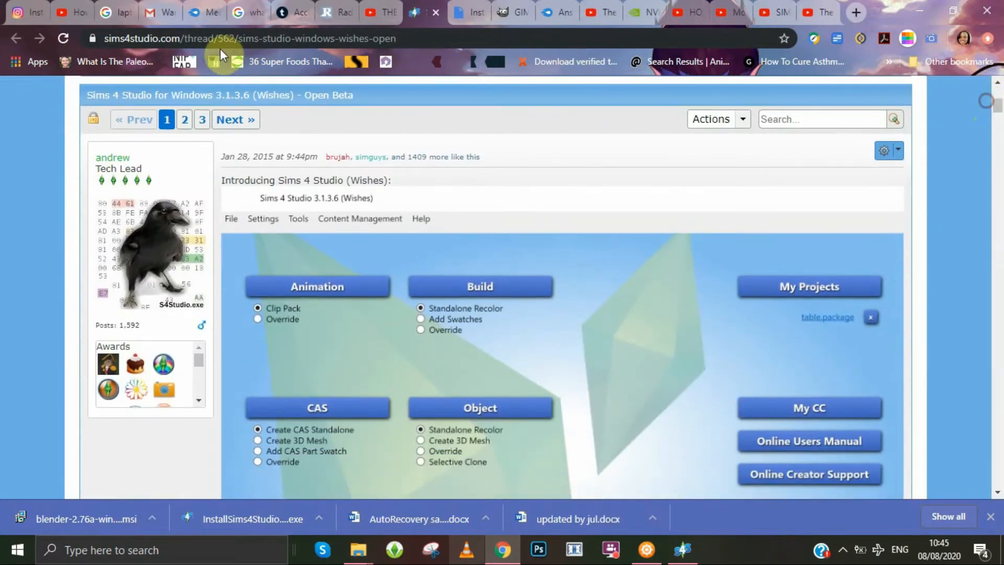
{"action": "mouse_move", "coordinate": [990, 126]}
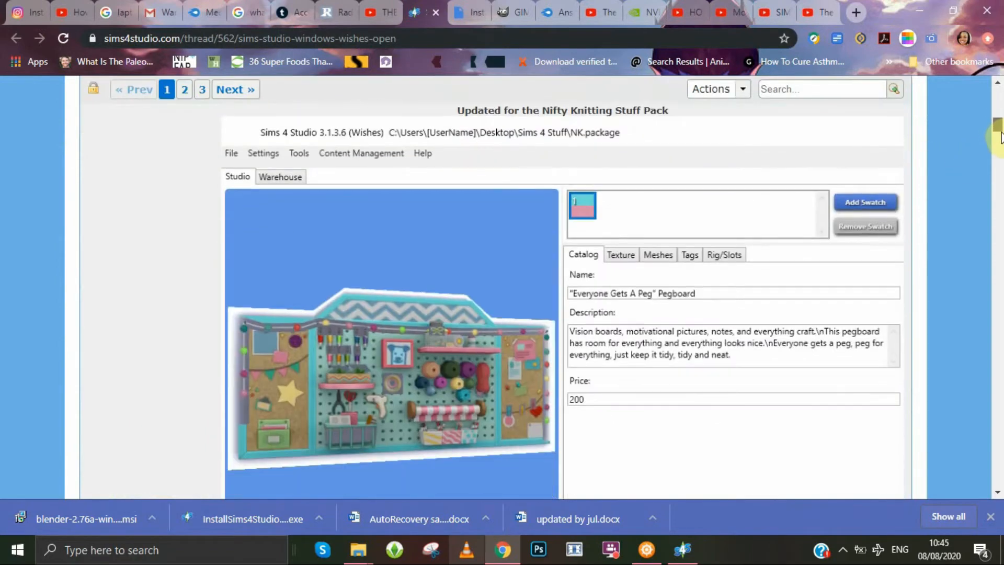
{"action": "scroll", "scroll_direction": "down", "scroll_amount": 3}
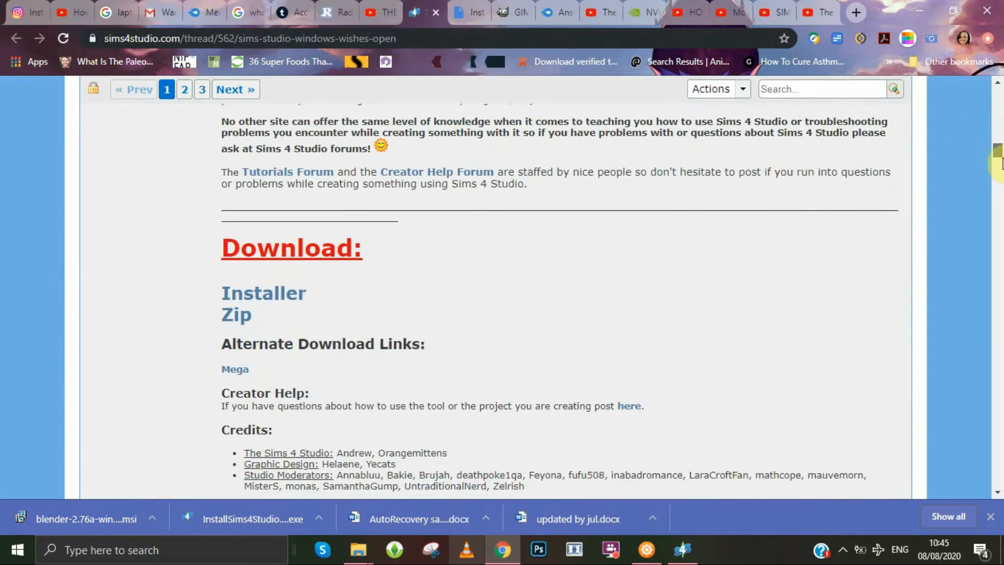
{"action": "mouse_move", "coordinate": [253, 315]}
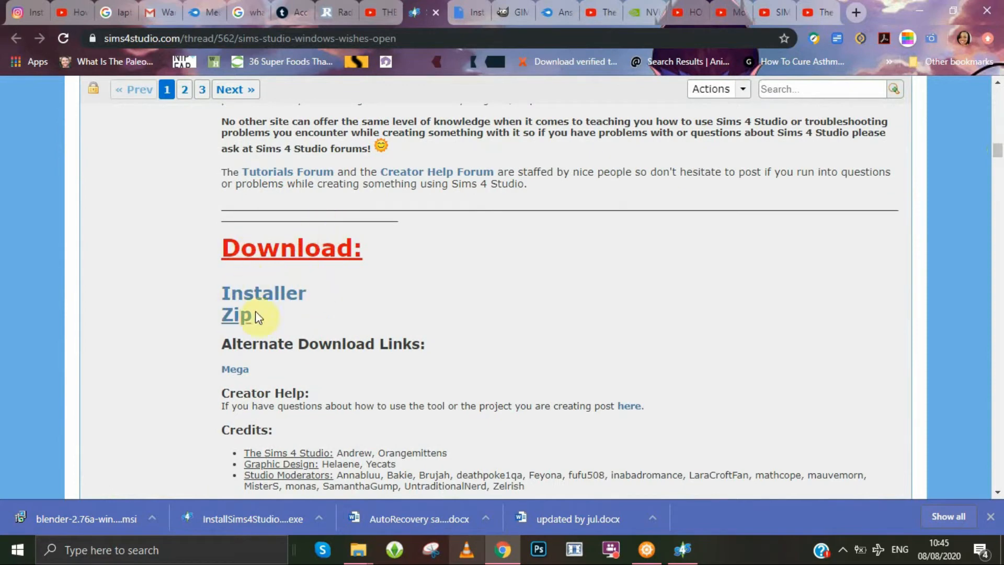
{"action": "mouse_move", "coordinate": [238, 316]}
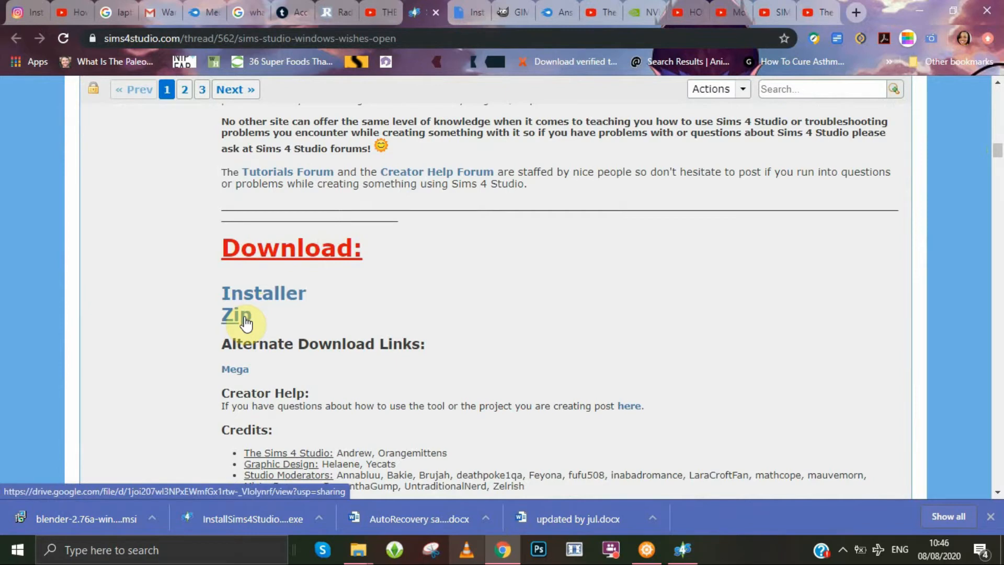
{"action": "mouse_move", "coordinate": [271, 291]}
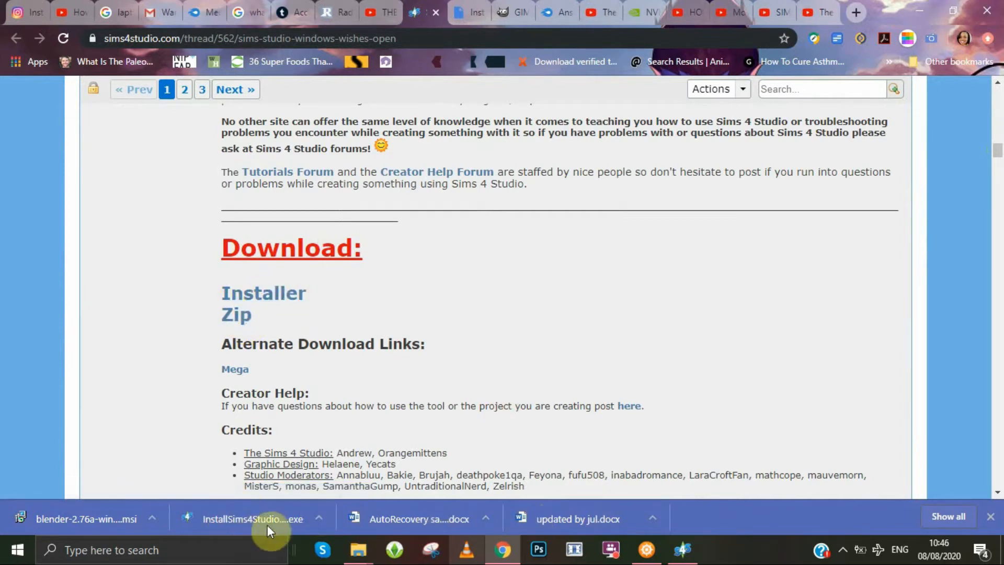
{"action": "mouse_move", "coordinate": [214, 535]}
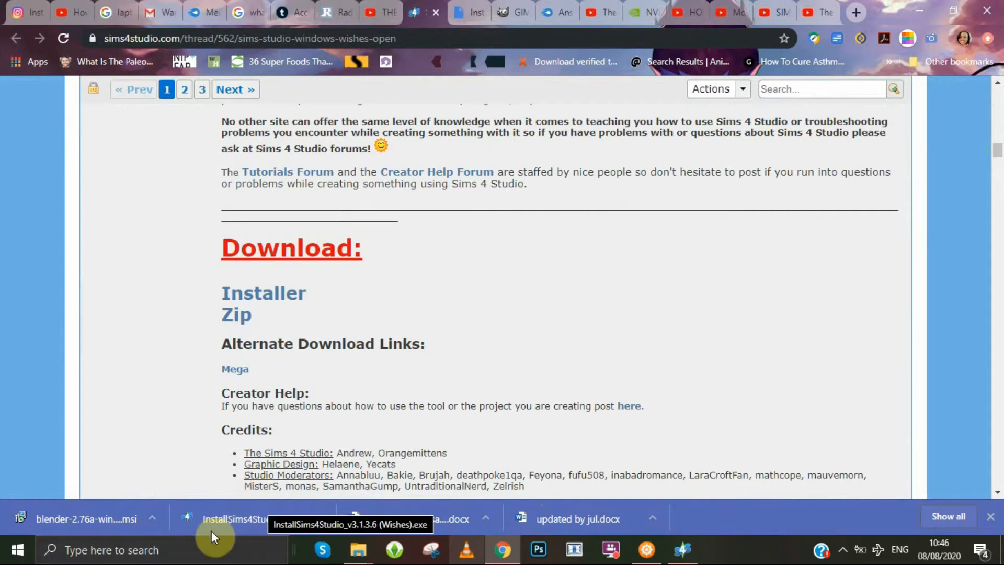
{"action": "mouse_move", "coordinate": [251, 537]}
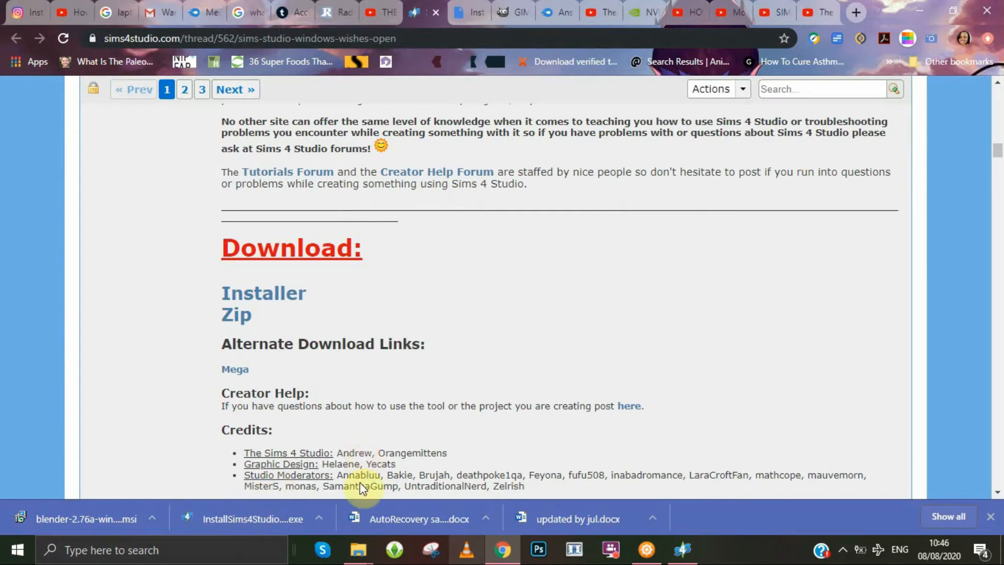
Step: Bring Sims 4 Studio forward and return to its start screen through File > Main Menu
{"action": "left_click", "coordinate": [682, 548]}
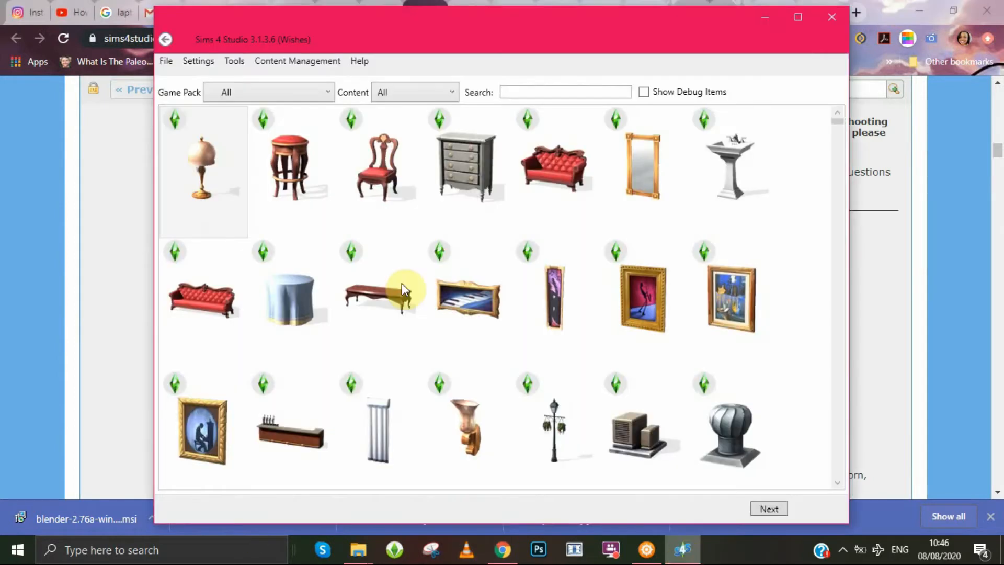
{"action": "left_click", "coordinate": [166, 60]}
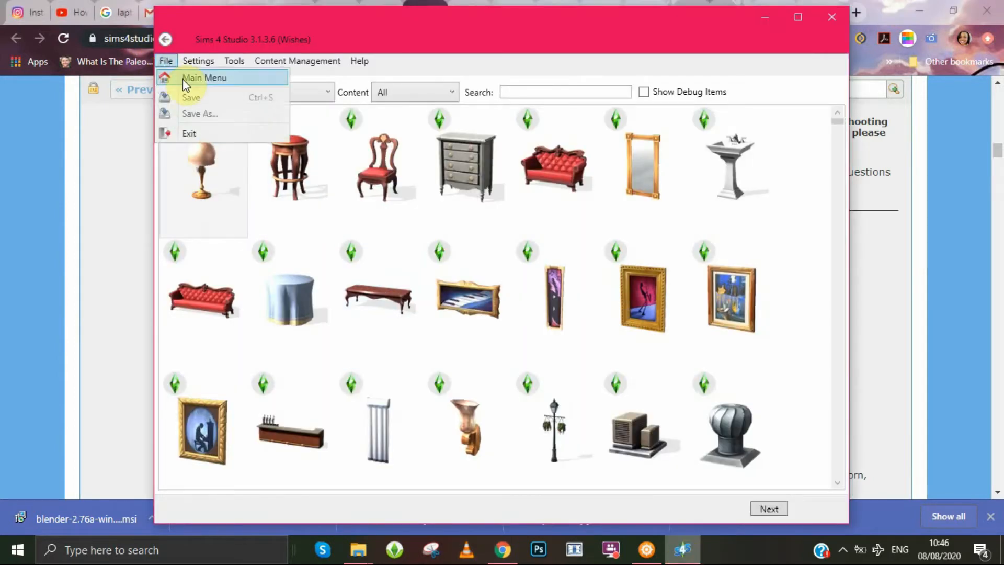
{"action": "left_click", "coordinate": [204, 77]}
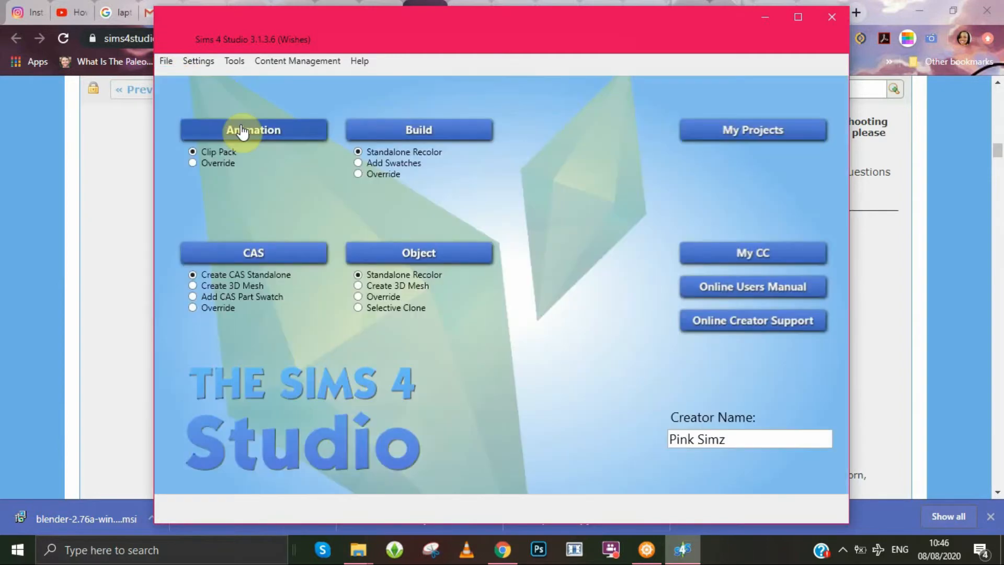
{"action": "mouse_move", "coordinate": [242, 119]}
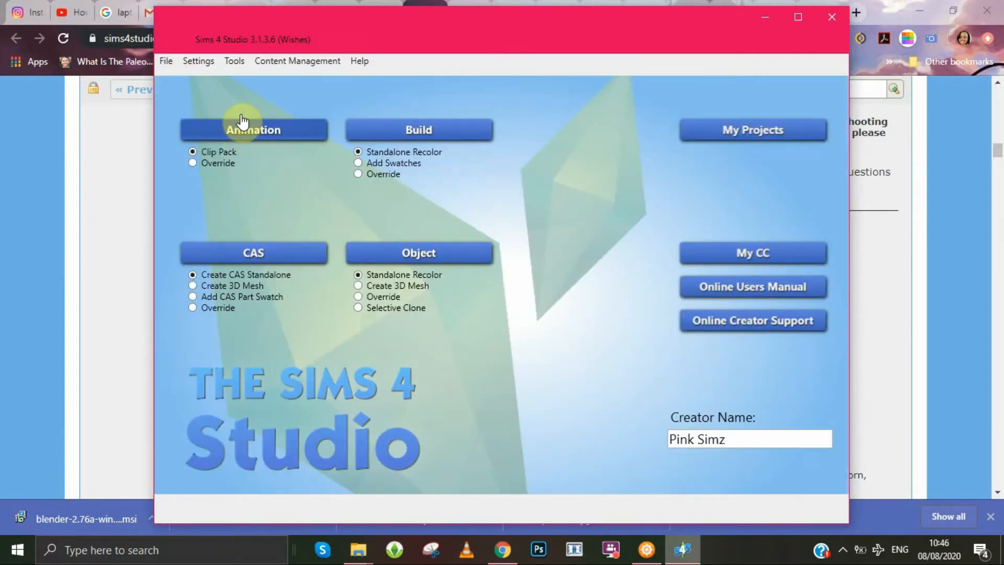
{"action": "mouse_move", "coordinate": [652, 472]}
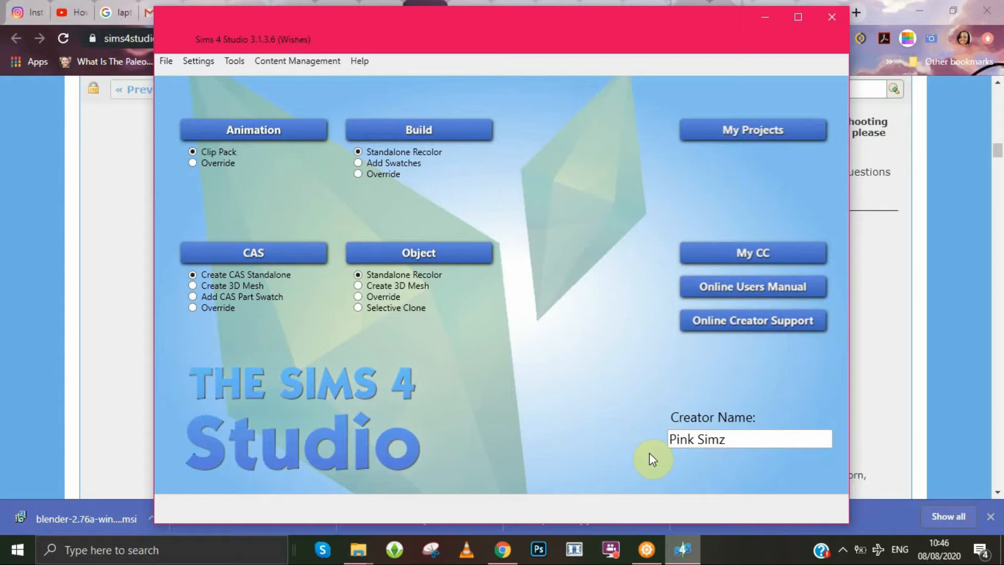
{"action": "mouse_move", "coordinate": [793, 480]}
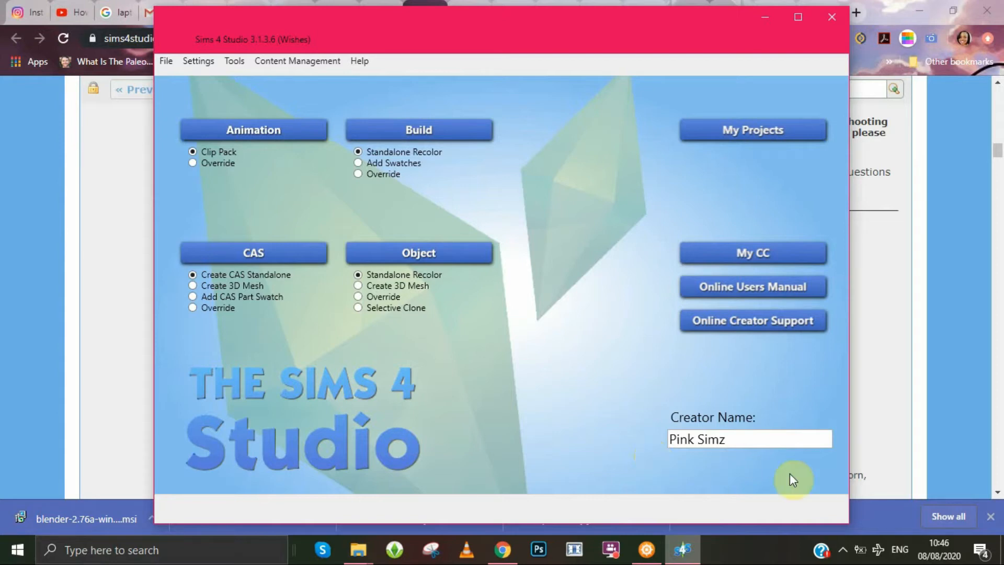
{"action": "mouse_move", "coordinate": [678, 358]}
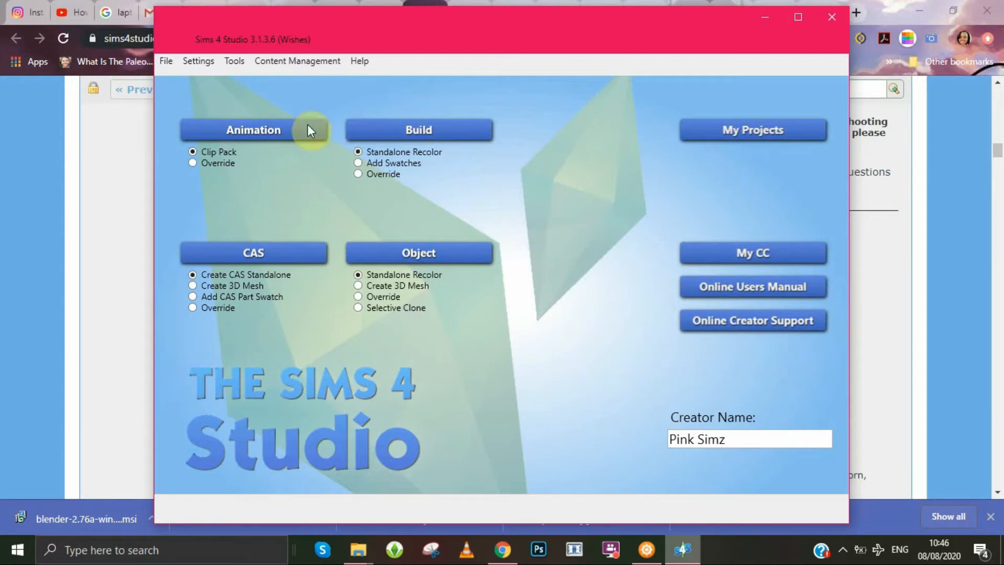
{"action": "mouse_move", "coordinate": [272, 101]}
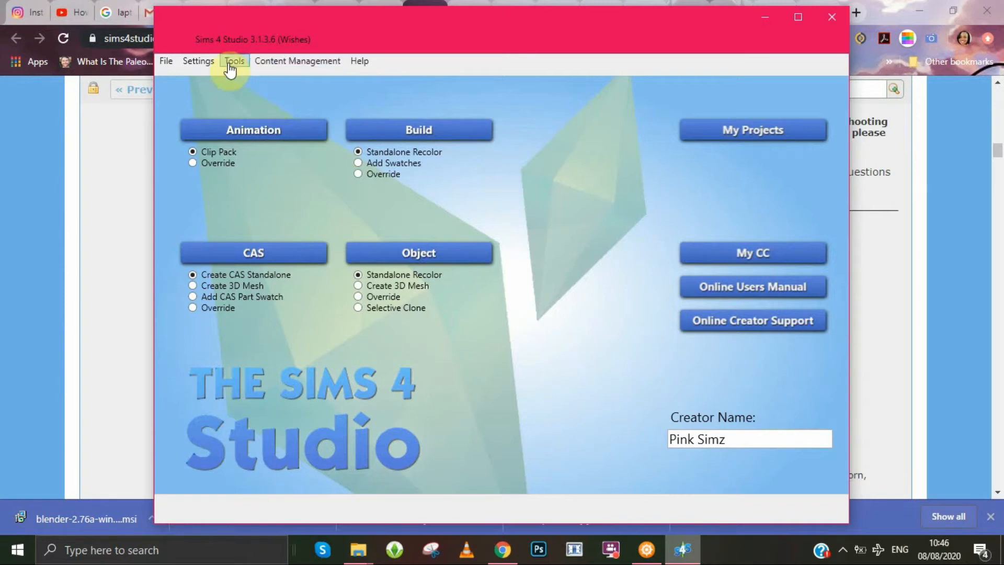
Step: Open Settings, confirm the Sims 4 Path is C:\Program Files\The Sims 4, then close it
{"action": "left_click", "coordinate": [198, 61]}
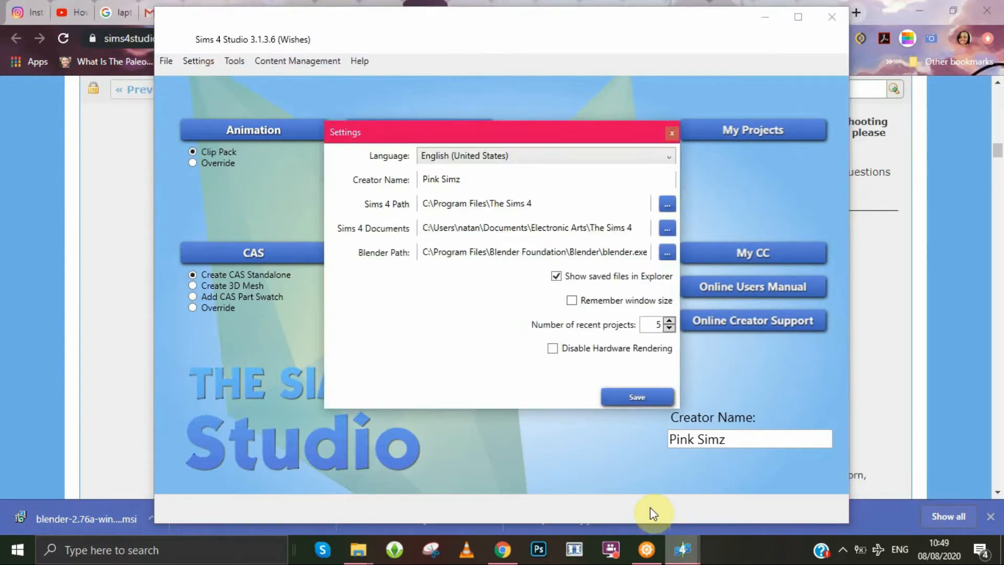
{"action": "mouse_move", "coordinate": [523, 339]}
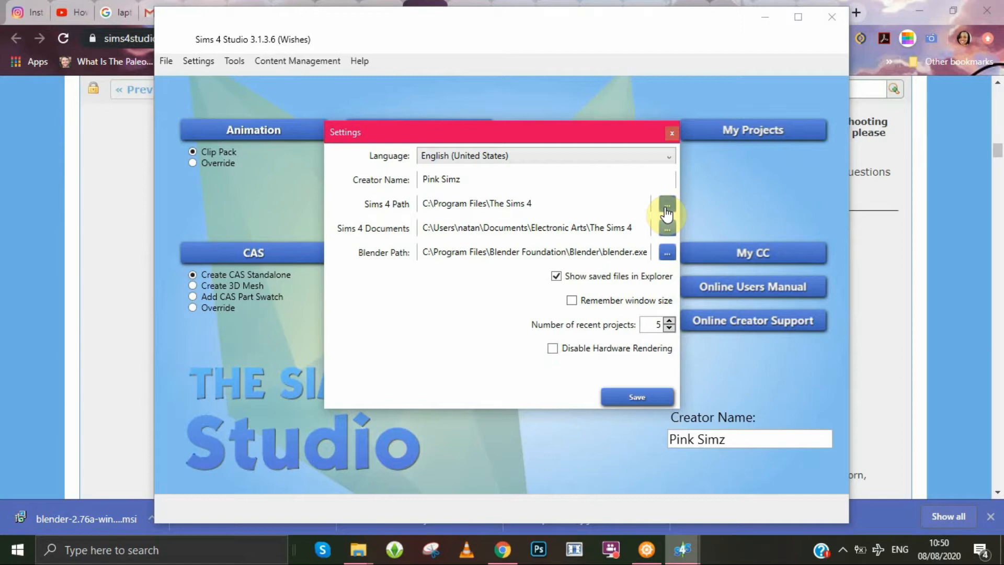
{"action": "mouse_move", "coordinate": [773, 33]}
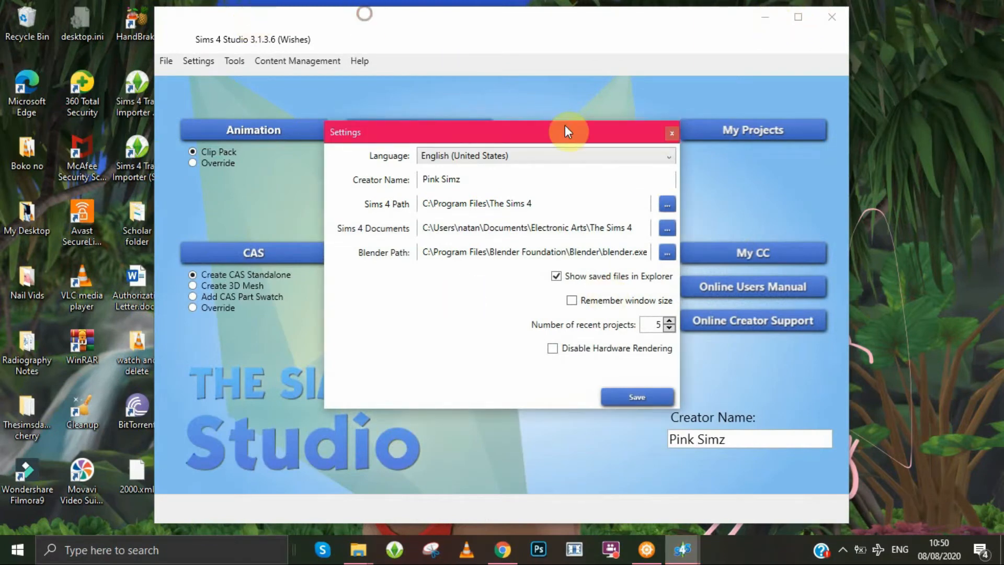
{"action": "left_click", "coordinate": [672, 133]}
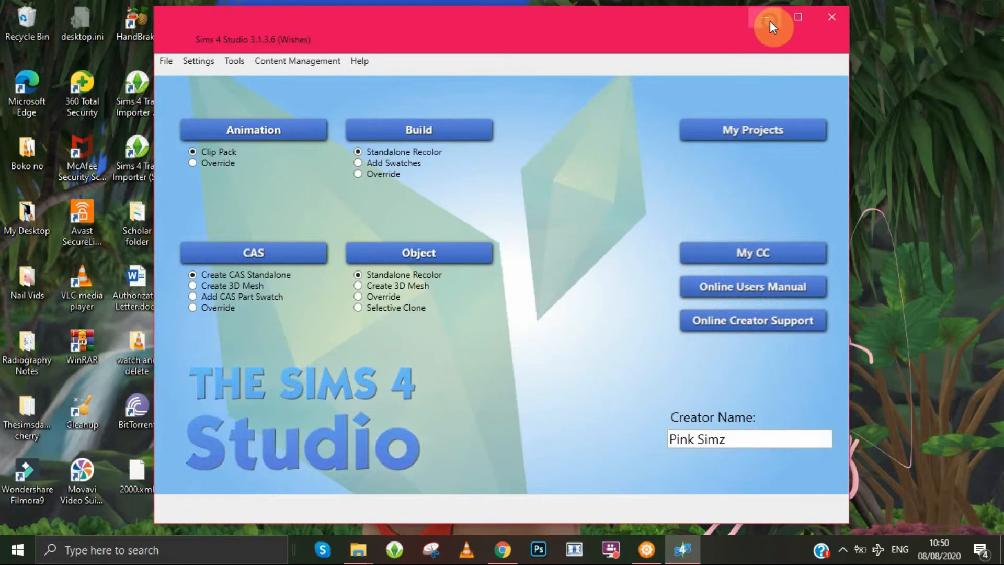
Step: Minimize Sims 4 Studio and open the TS4_x64.exe shortcut's file location
{"action": "left_click", "coordinate": [769, 17]}
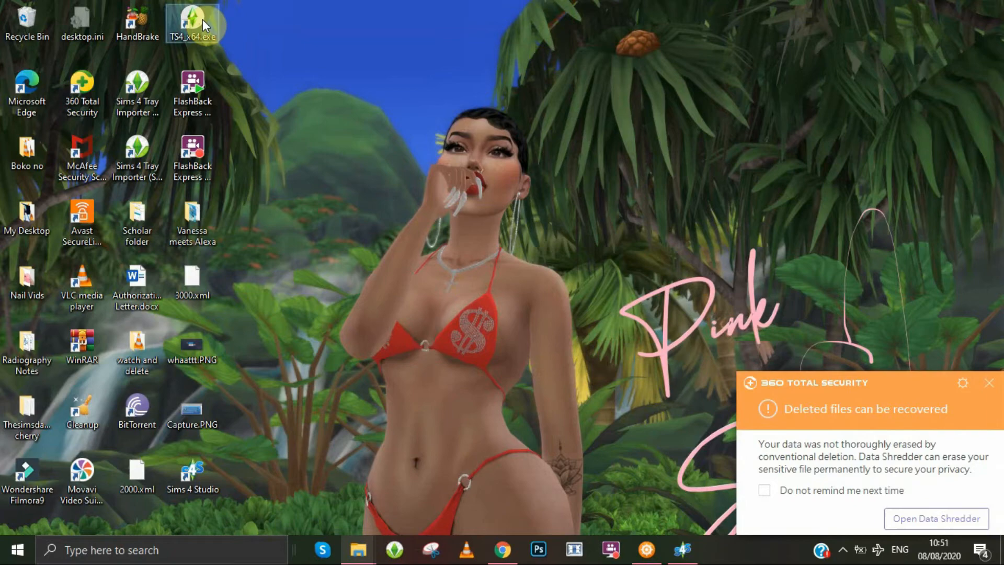
{"action": "right_click", "coordinate": [188, 17]}
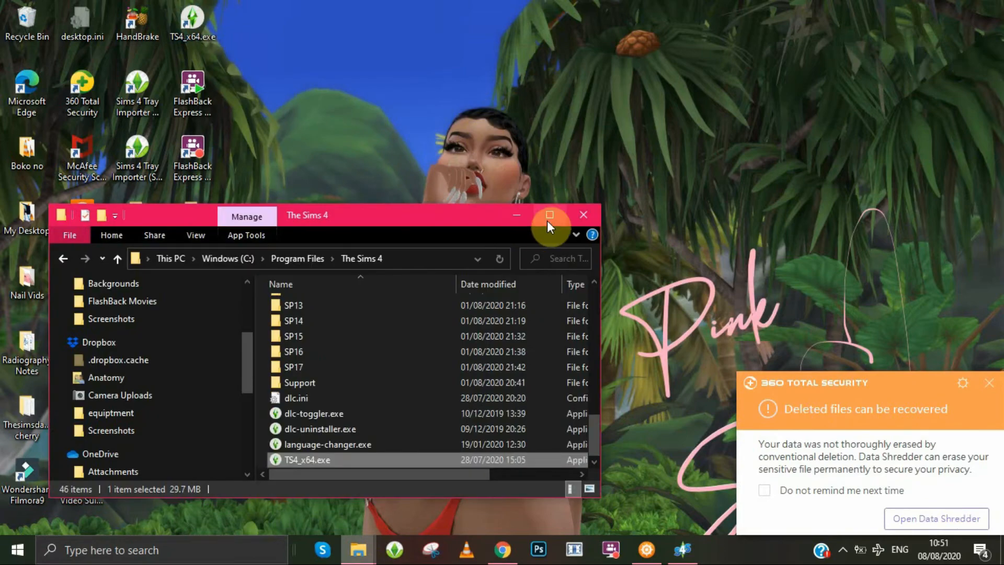
Step: Maximize File Explorer and drill into The Sims 4\Game\Bin
{"action": "left_click", "coordinate": [549, 227]}
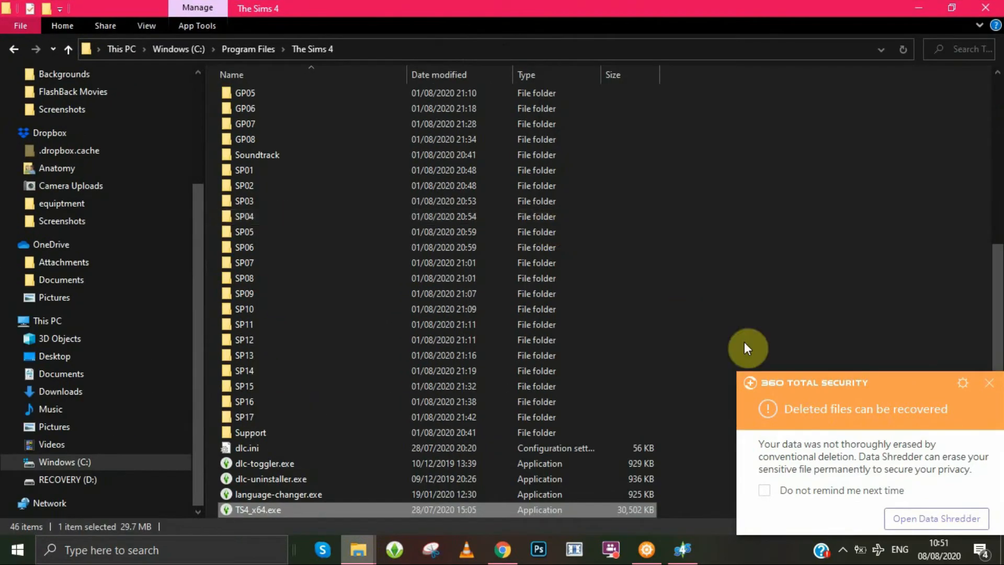
{"action": "left_click", "coordinate": [988, 383]}
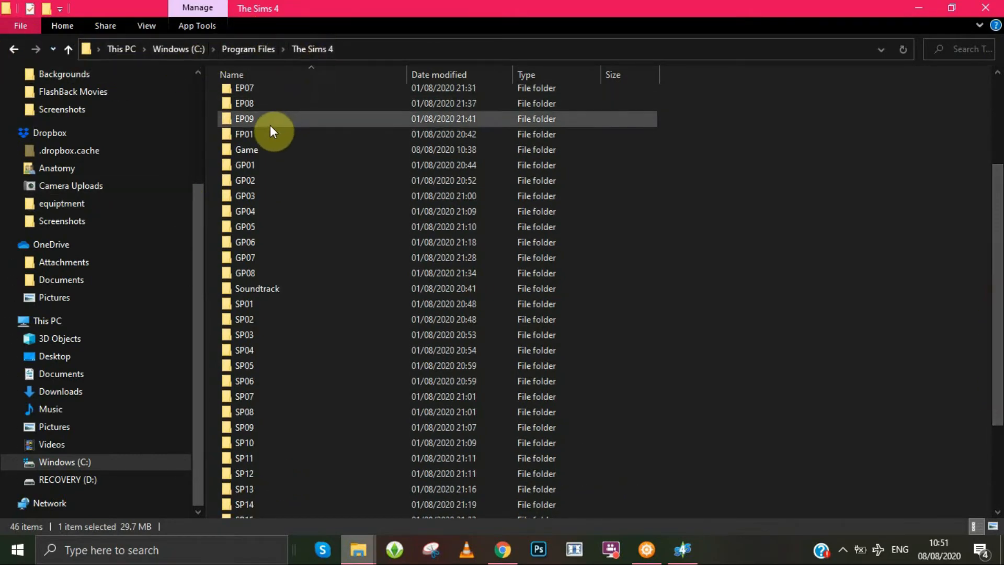
{"action": "double_click", "coordinate": [248, 149]}
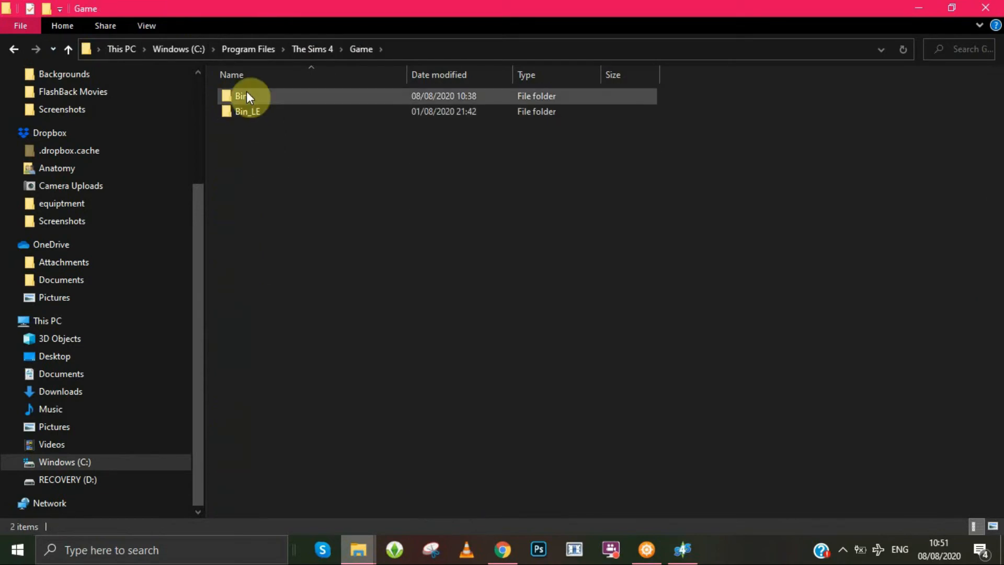
{"action": "double_click", "coordinate": [240, 96]}
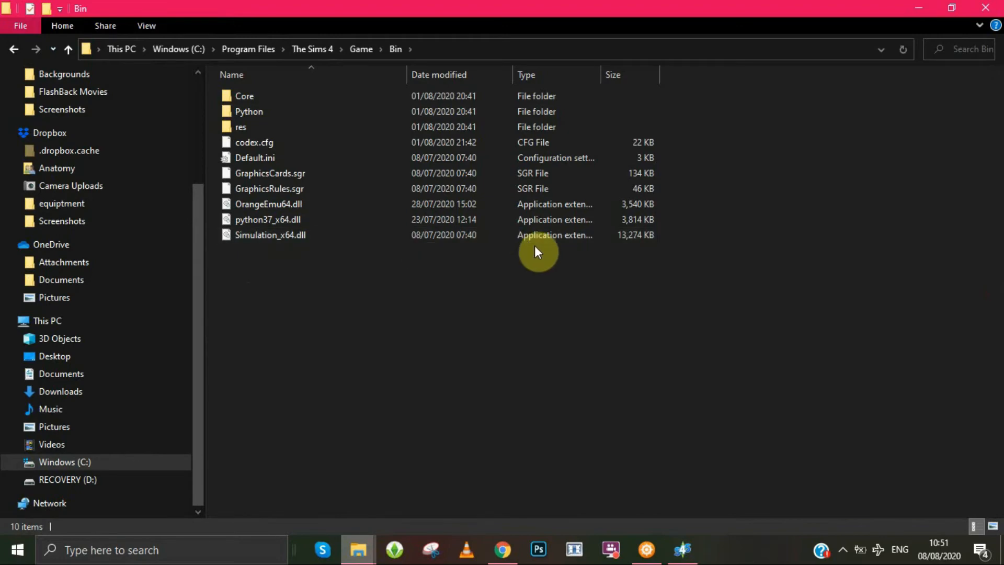
{"action": "mouse_move", "coordinate": [348, 265]}
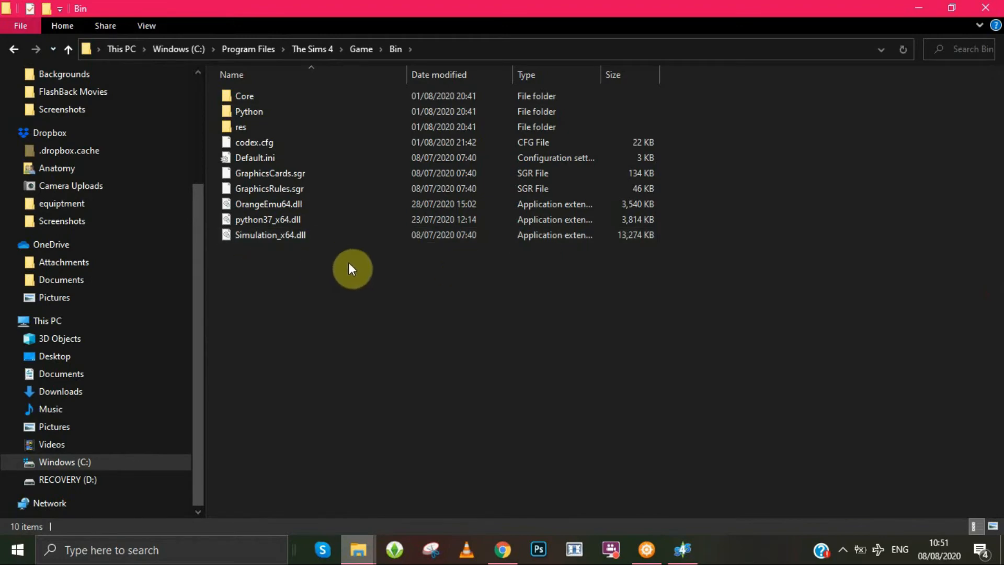
{"action": "mouse_move", "coordinate": [422, 270]}
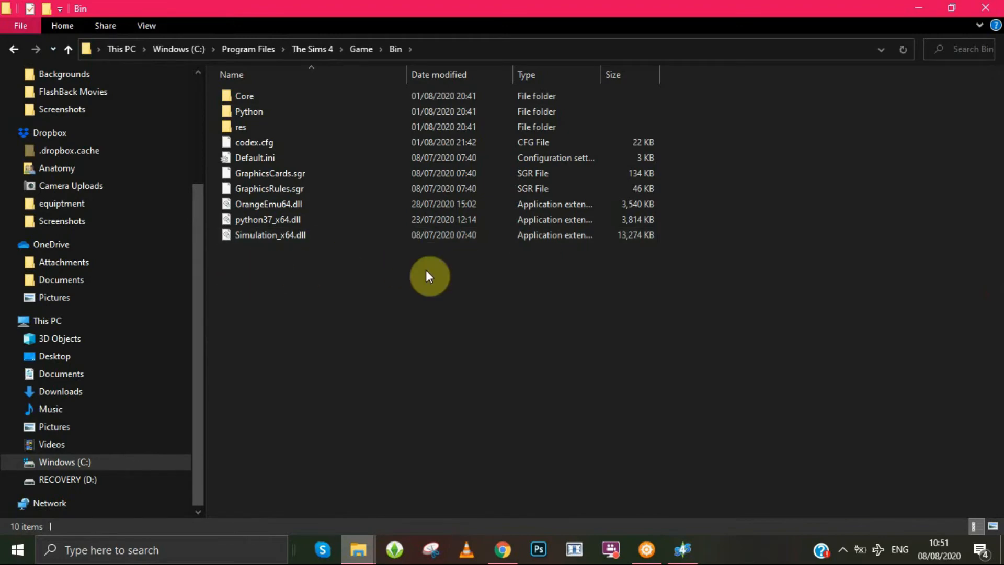
{"action": "mouse_move", "coordinate": [583, 433]}
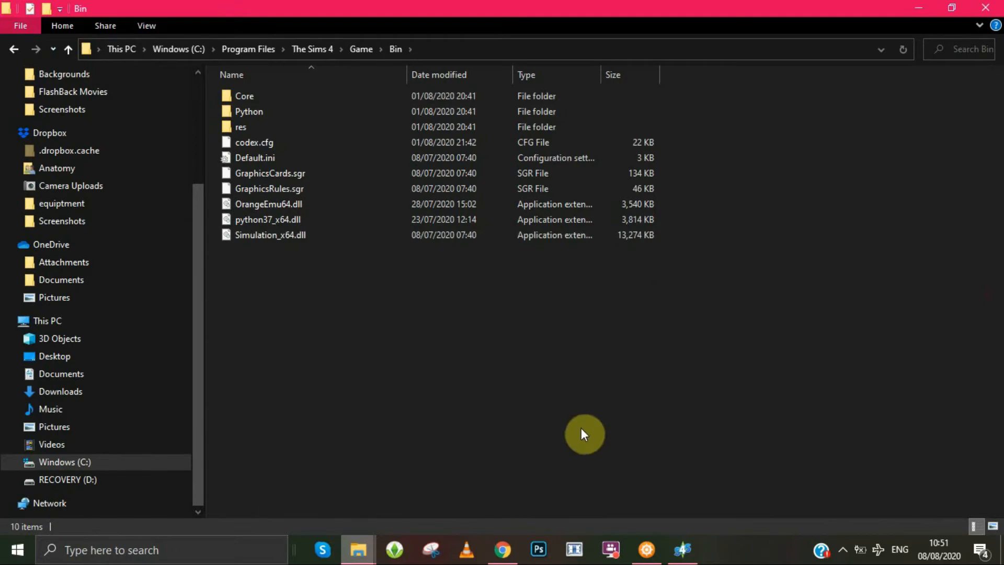
Step: Bring Sims 4 Studio back, review the Sims 4 Path in Settings, and close the dialog
{"action": "left_click", "coordinate": [681, 547]}
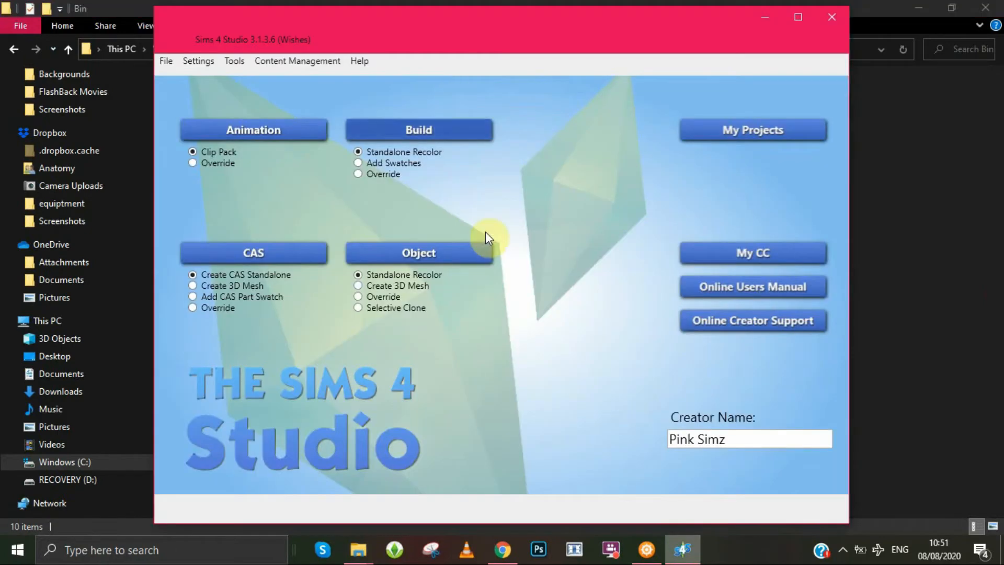
{"action": "left_click", "coordinate": [198, 61]}
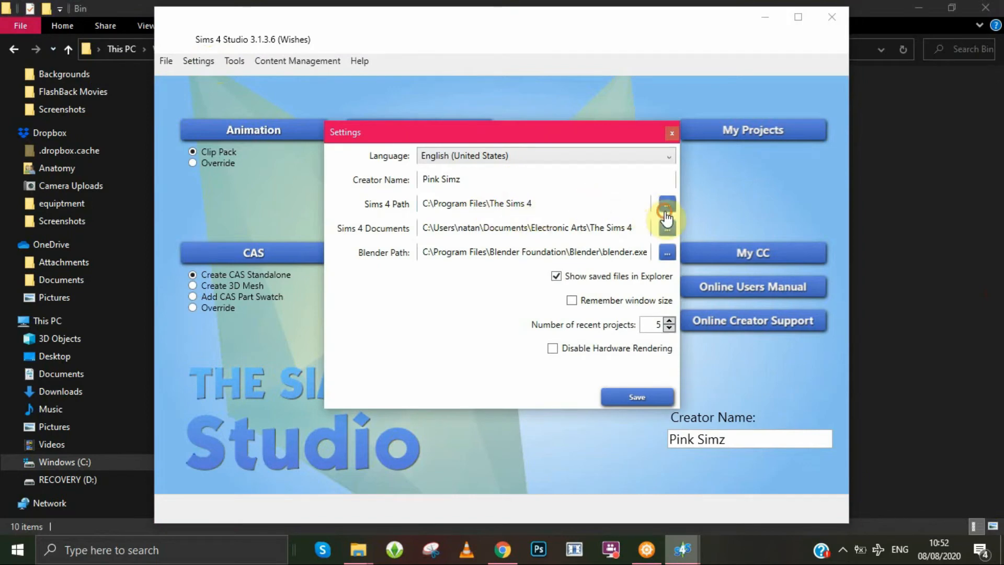
{"action": "left_click", "coordinate": [665, 211]}
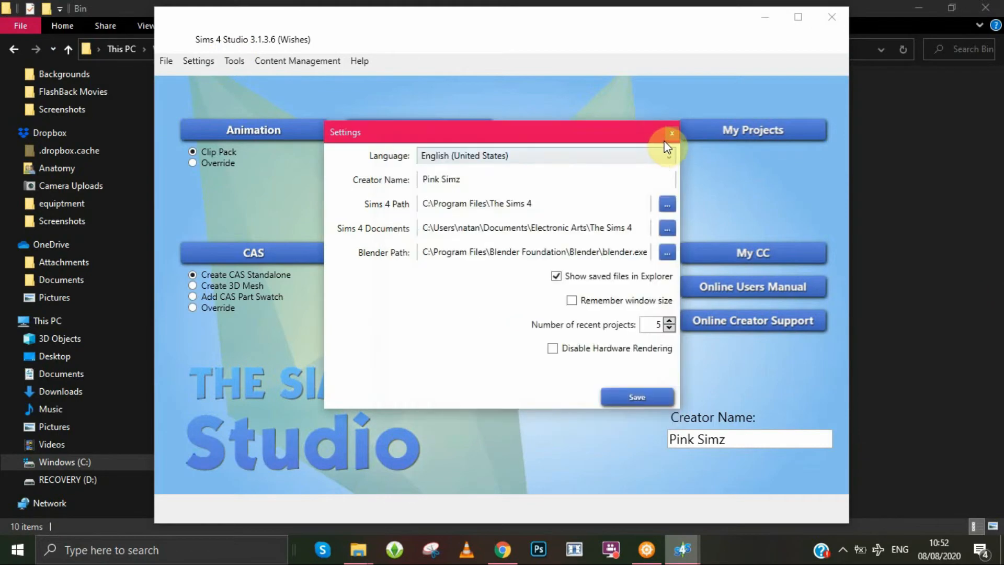
{"action": "left_click", "coordinate": [671, 133]}
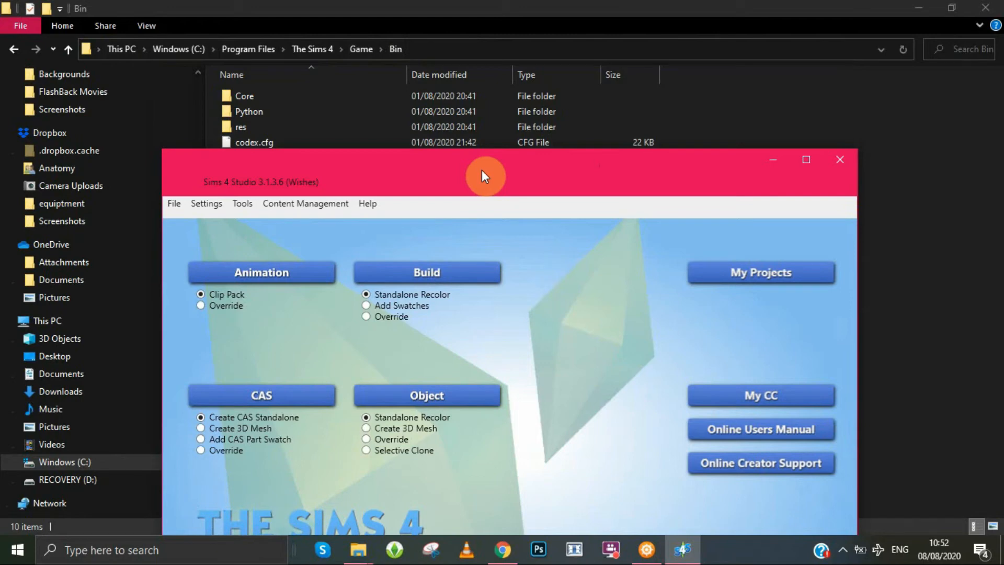
Step: Move the studio window aside, select Simulation_x64.dll, then return to The Sims 4 folder
{"action": "left_click_drag", "start_coordinate": [484, 174], "coordinate": [459, 404]}
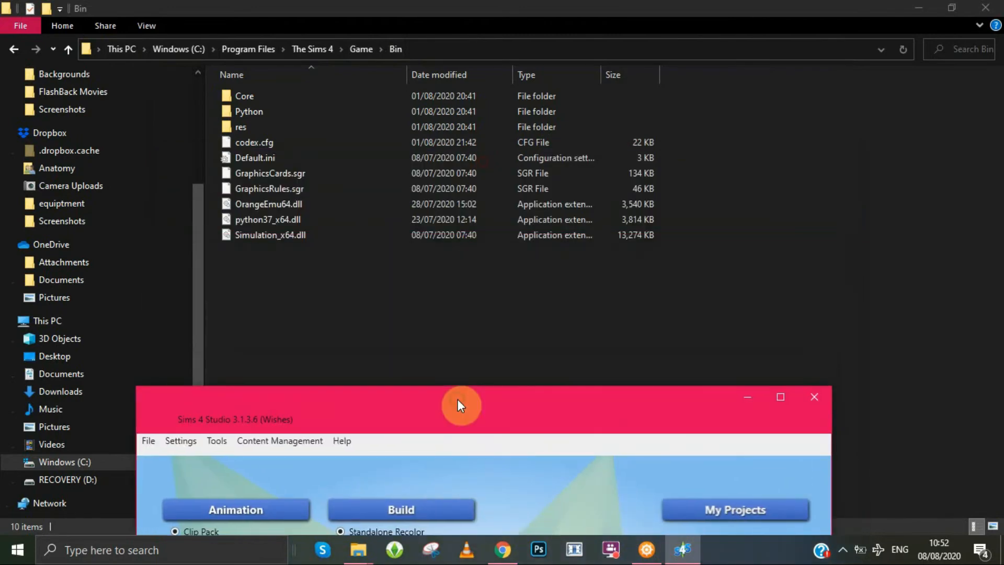
{"action": "mouse_move", "coordinate": [544, 282]}
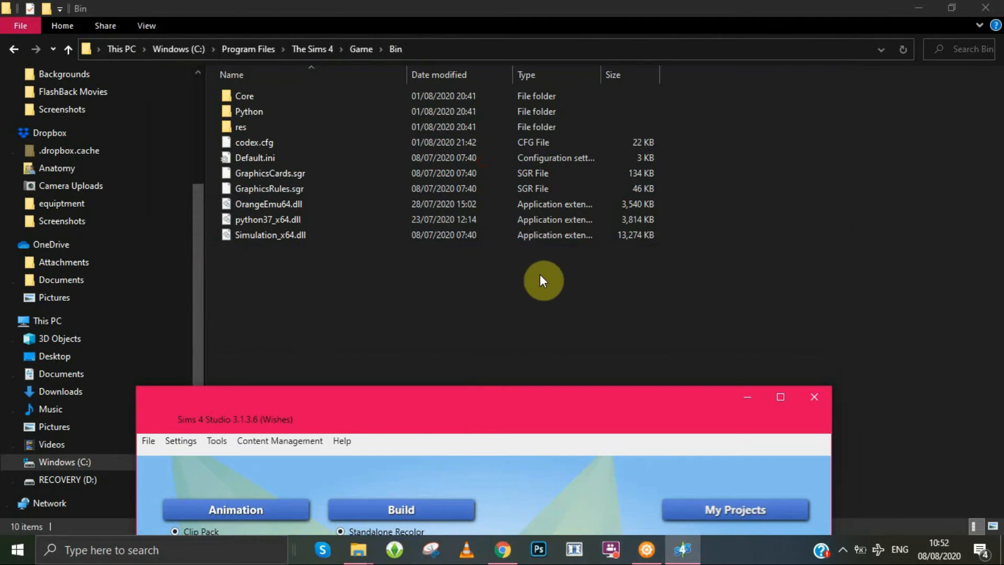
{"action": "mouse_move", "coordinate": [503, 410]}
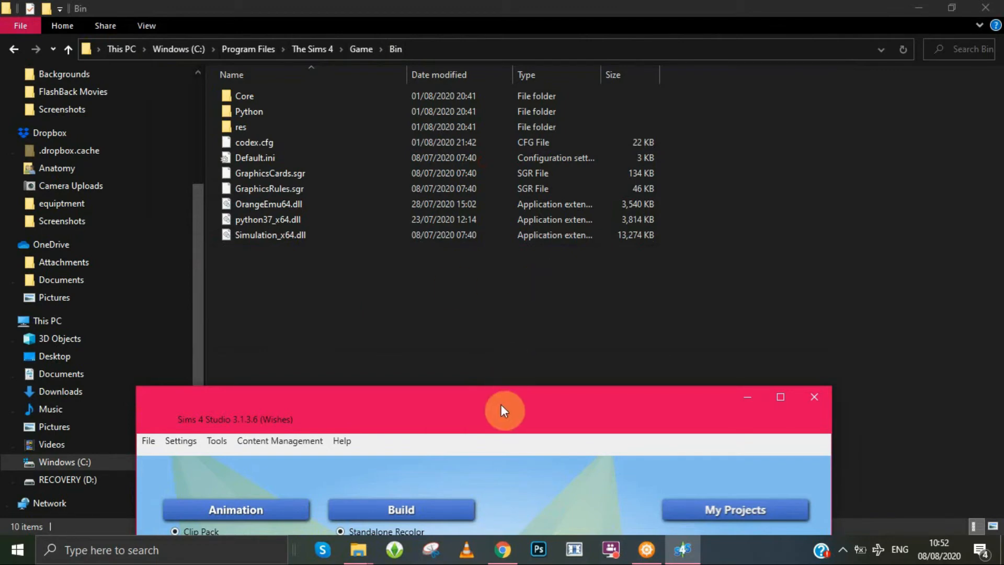
{"action": "mouse_move", "coordinate": [747, 399]}
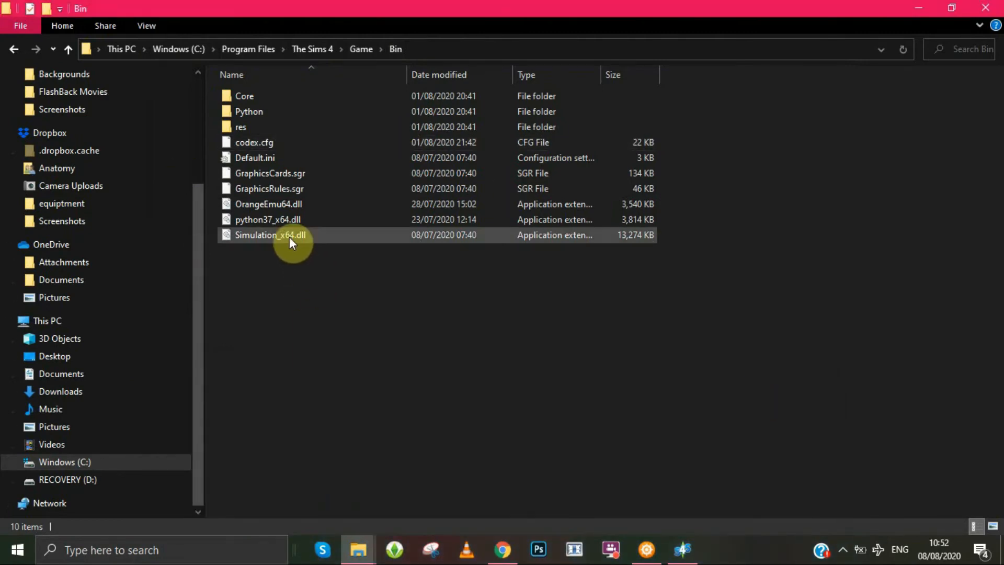
{"action": "left_click", "coordinate": [270, 235]}
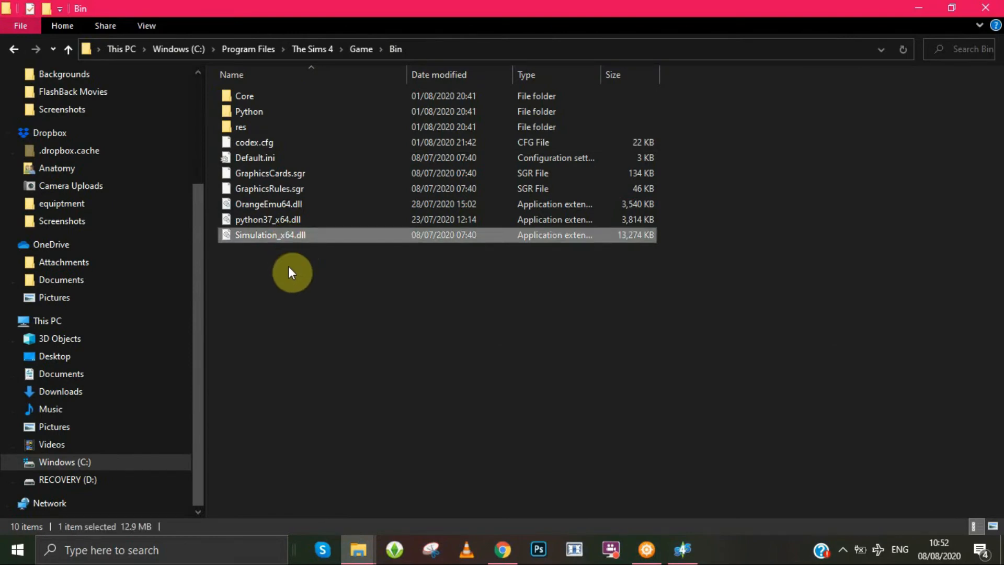
{"action": "left_click", "coordinate": [288, 268]}
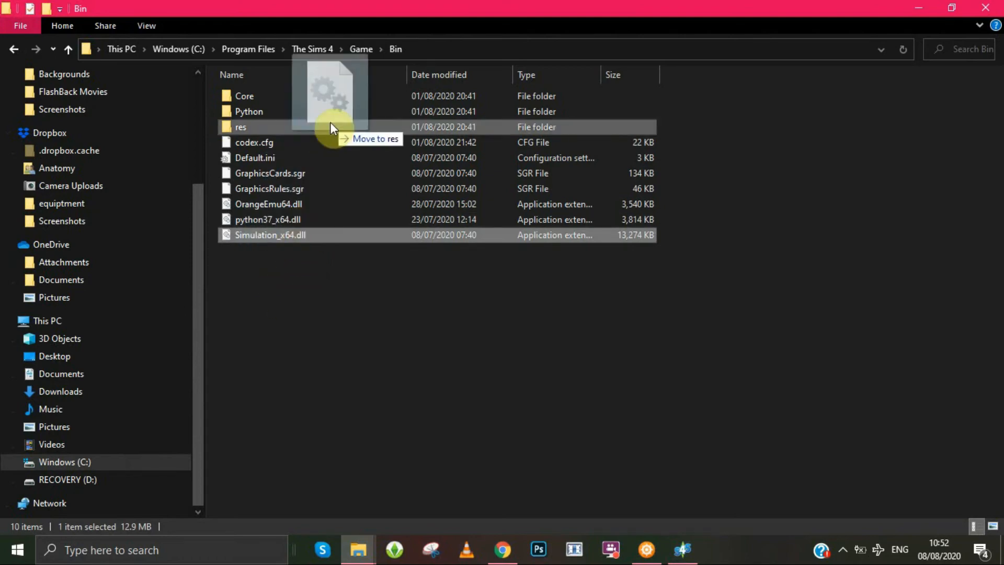
{"action": "left_click_drag", "start_coordinate": [330, 128], "coordinate": [330, 49]}
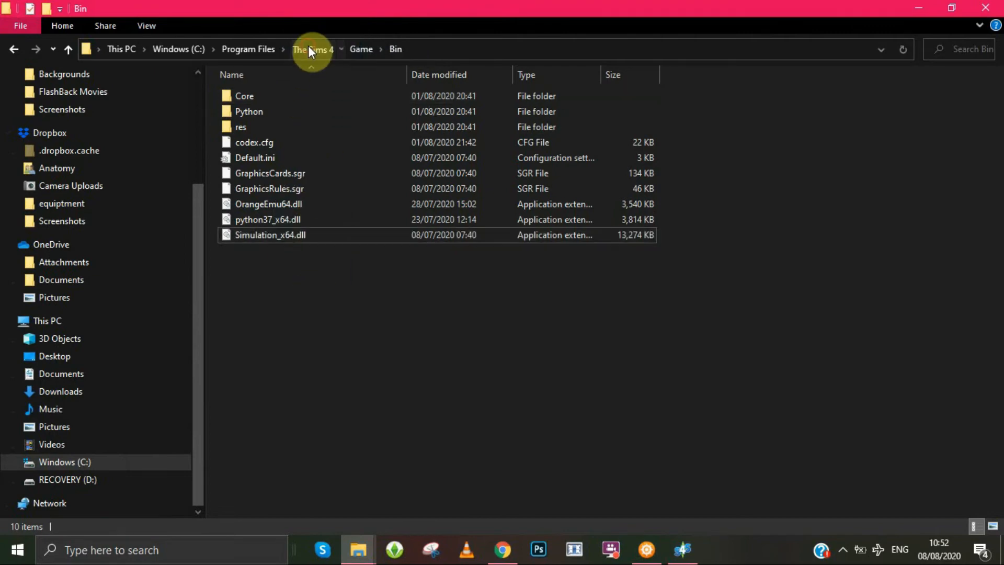
{"action": "left_click", "coordinate": [312, 49]}
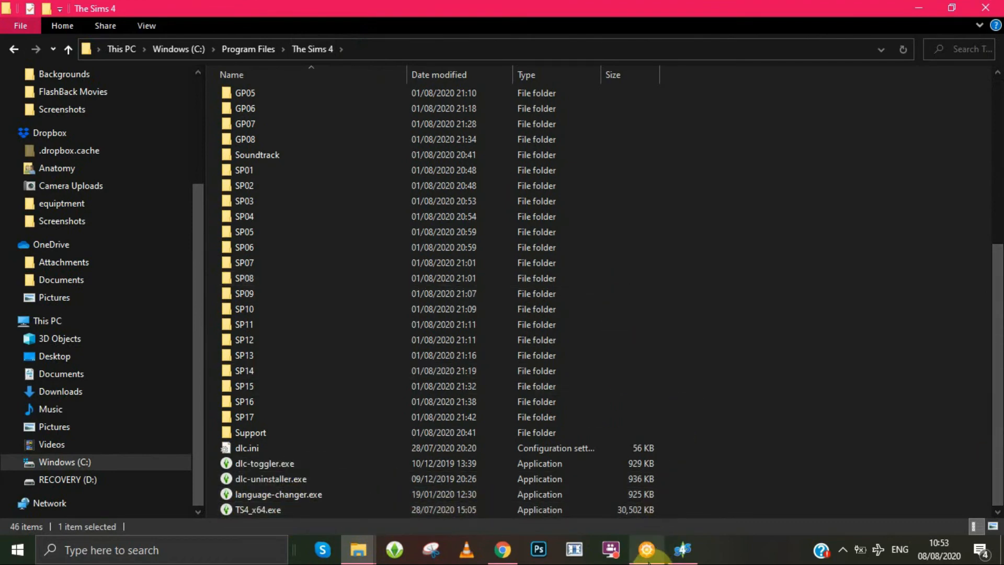
Step: Reopen the Sims 4 Path folder picker, move it aside, then close it without choosing
{"action": "left_click", "coordinate": [682, 548]}
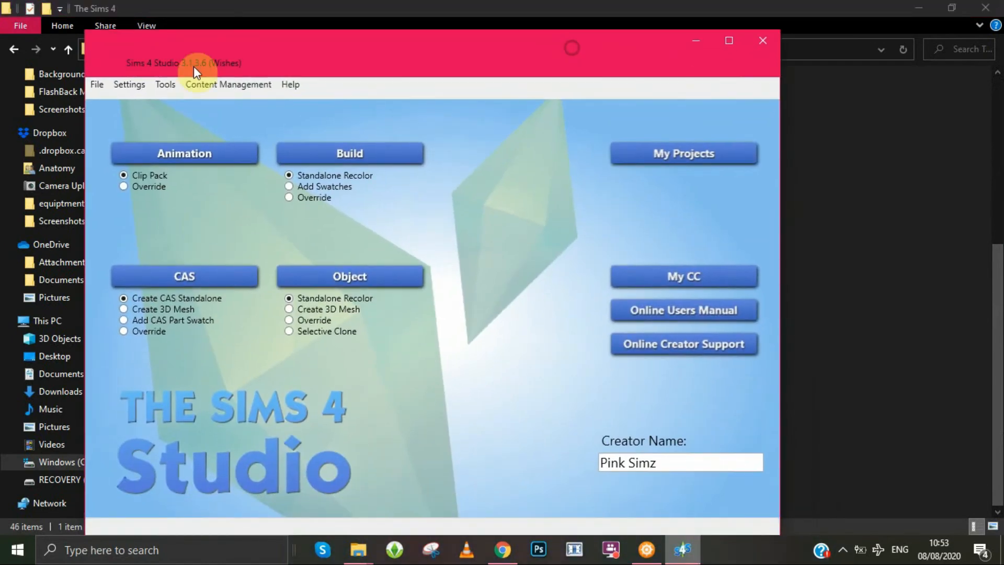
{"action": "left_click", "coordinate": [129, 84]}
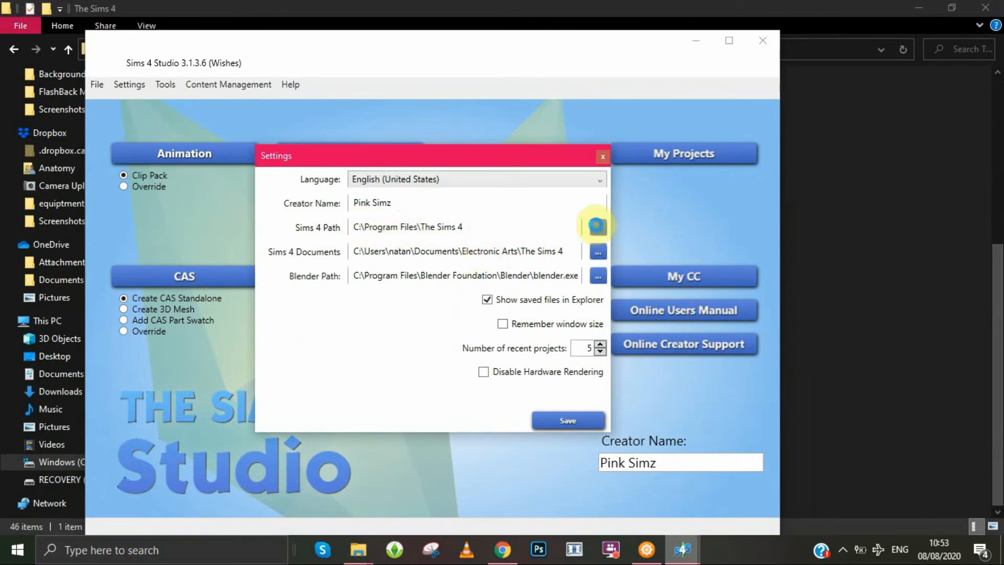
{"action": "left_click", "coordinate": [594, 224]}
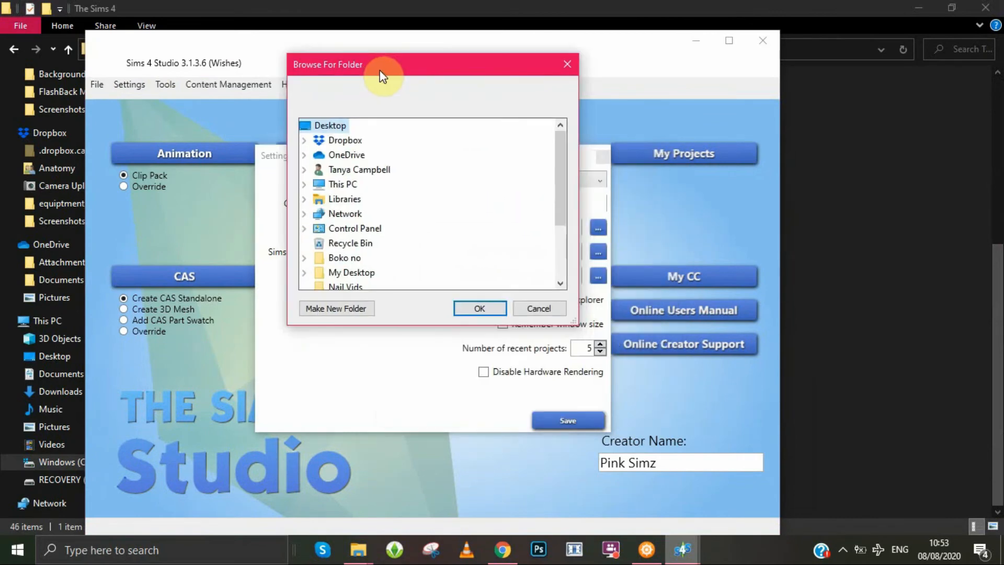
{"action": "left_click_drag", "start_coordinate": [381, 74], "coordinate": [356, 60]}
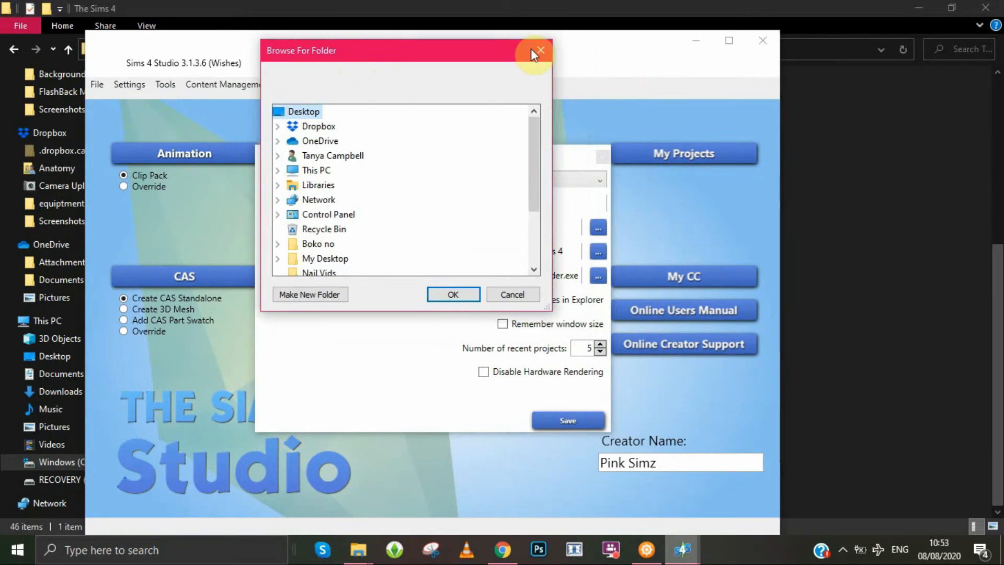
{"action": "left_click", "coordinate": [541, 50]}
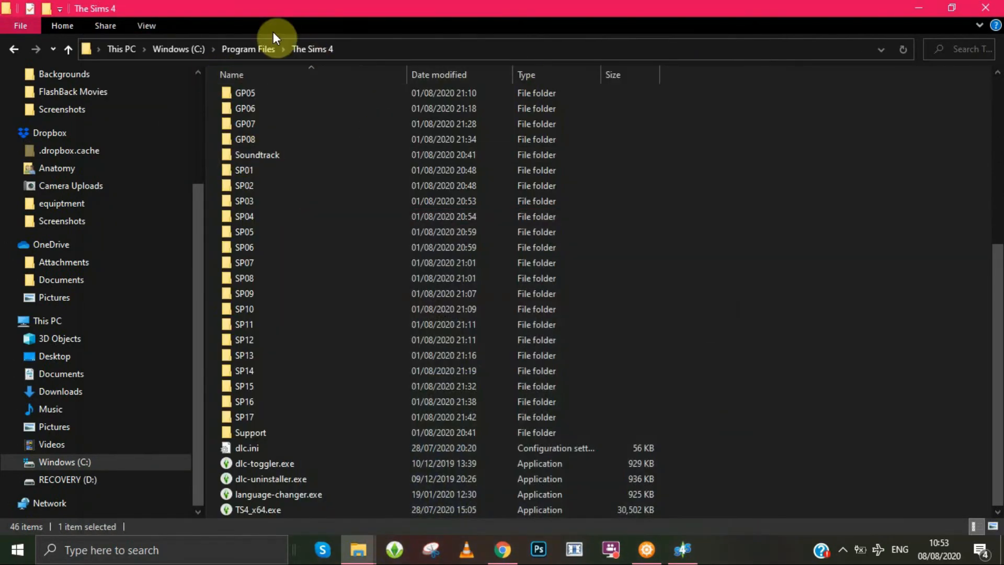
Step: Restore and re-maximize File Explorer, then bring Sims 4 Studio back in front
{"action": "left_click", "coordinate": [950, 9]}
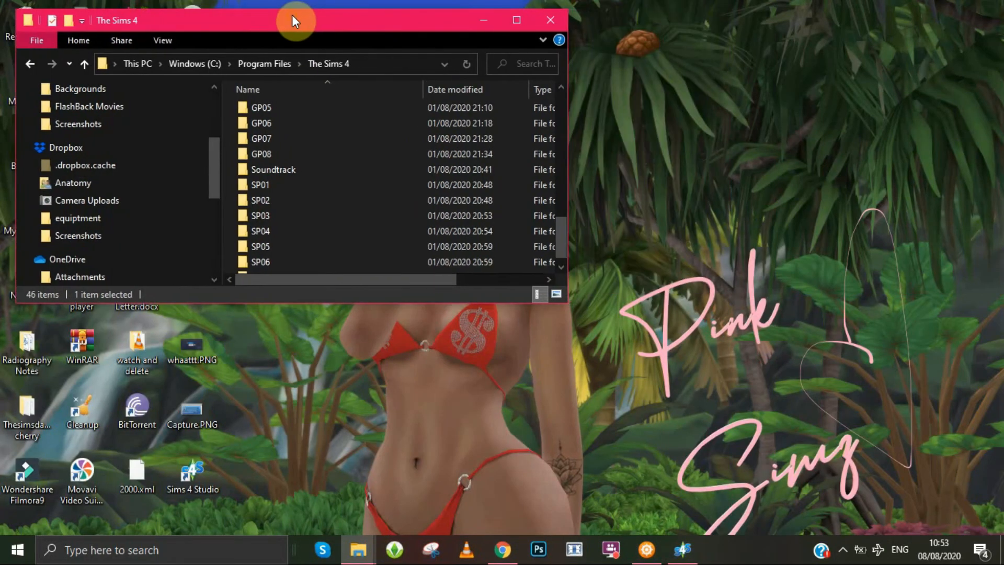
{"action": "left_click", "coordinate": [518, 20]}
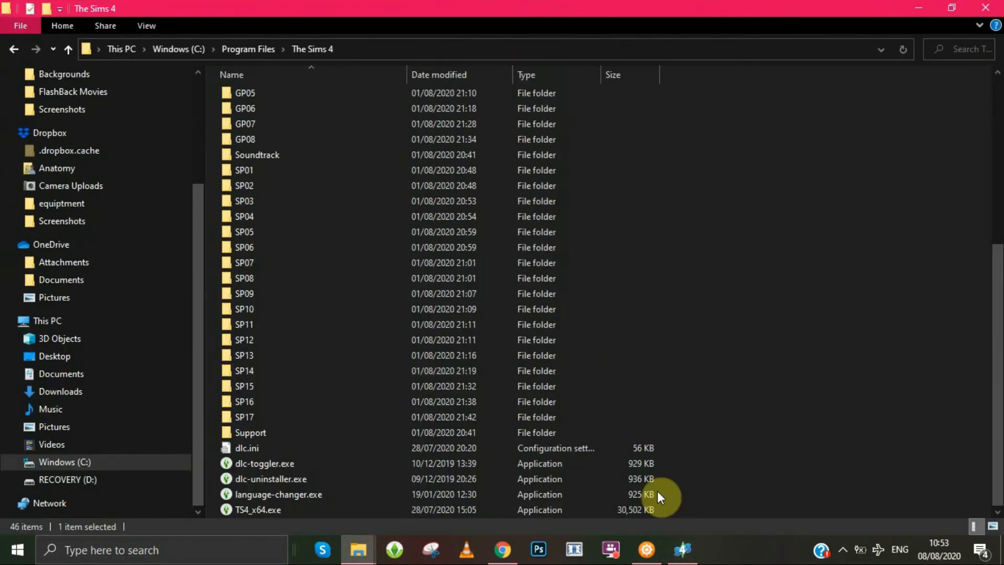
{"action": "left_click", "coordinate": [680, 548]}
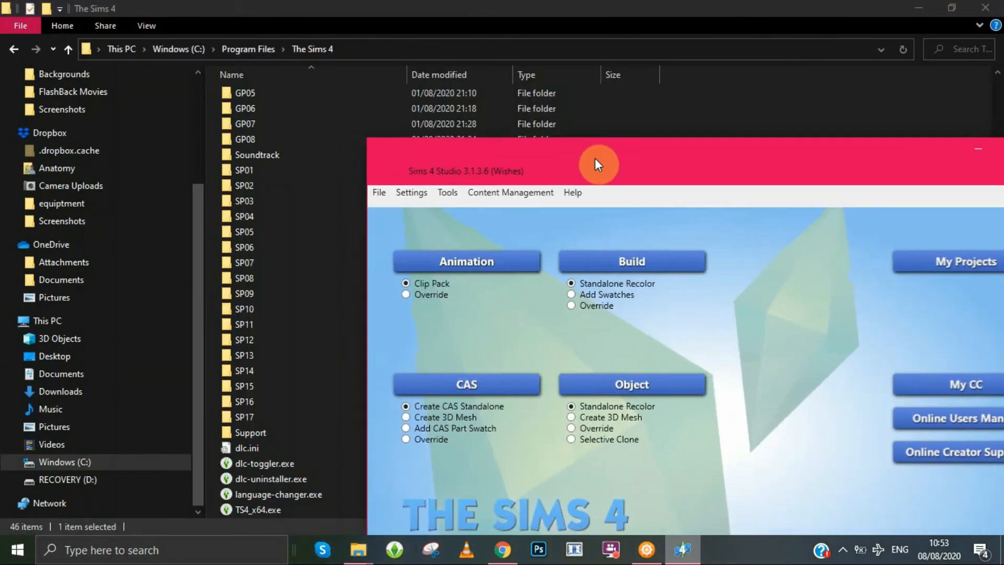
Step: Browse the Sims 4 Path picker through This PC and Windows (C:) to Program Files' Sims 4 folder
{"action": "left_click", "coordinate": [411, 192]}
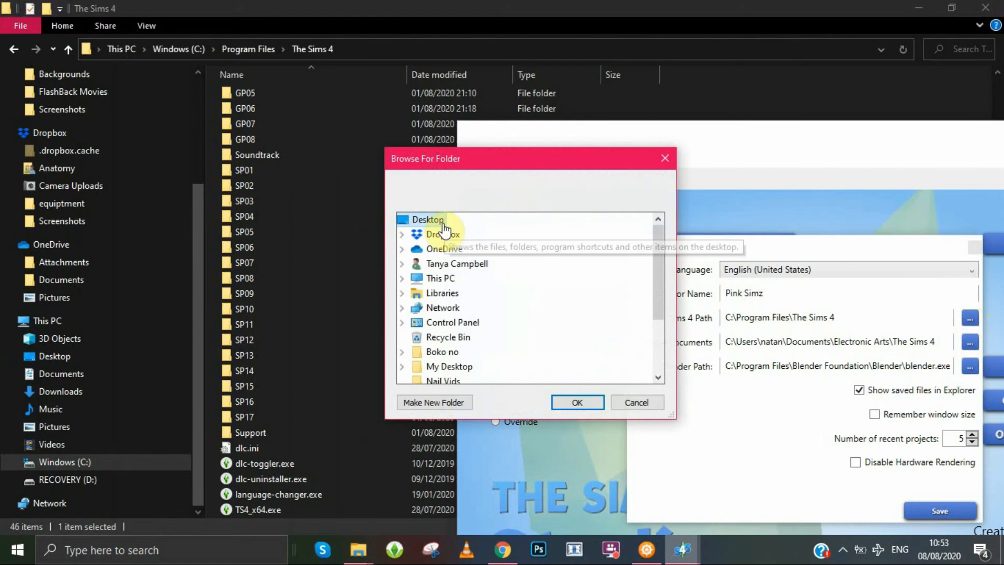
{"action": "mouse_move", "coordinate": [415, 278]}
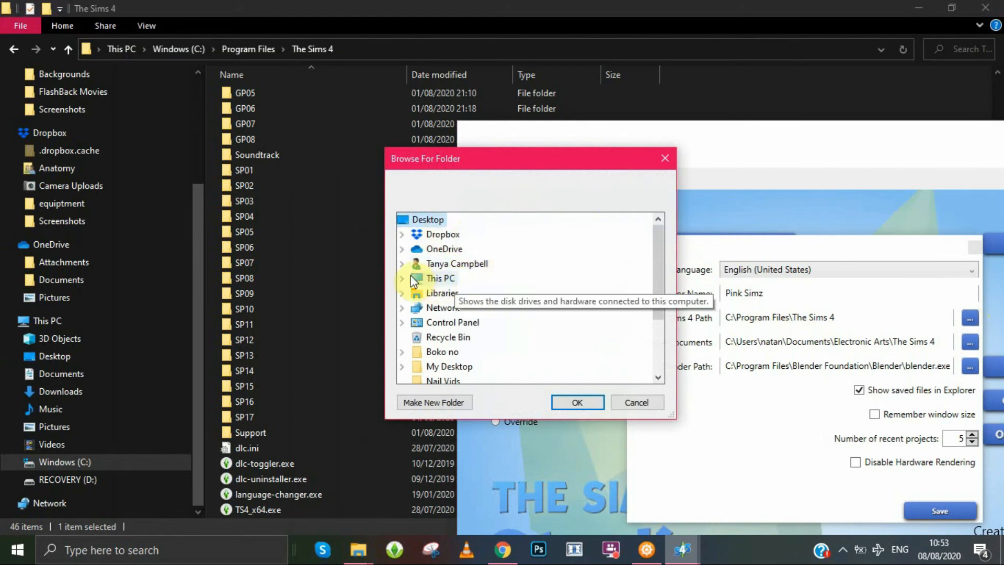
{"action": "left_click", "coordinate": [402, 279]}
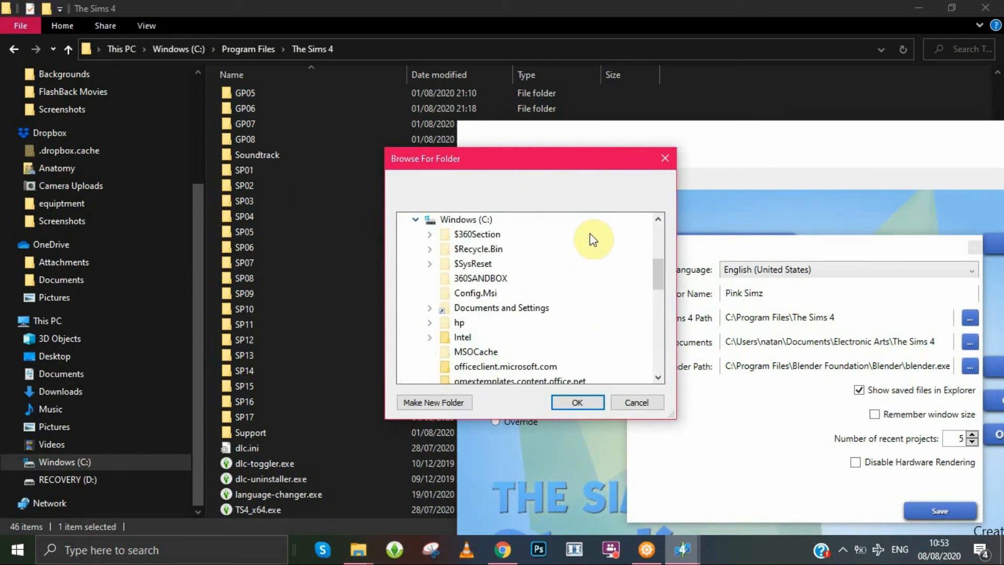
{"action": "mouse_move", "coordinate": [614, 228]}
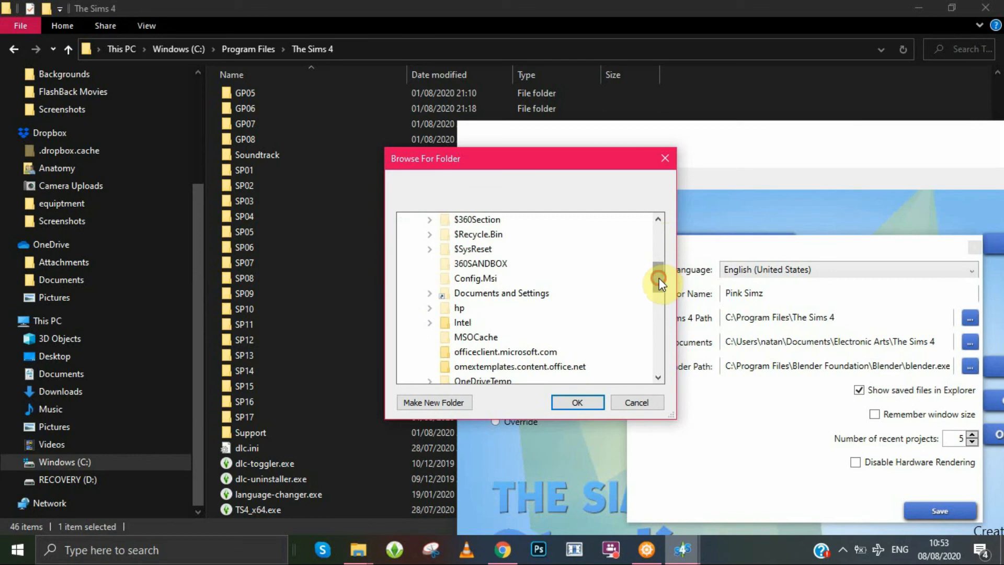
{"action": "scroll", "scroll_direction": "down", "scroll_amount": 3}
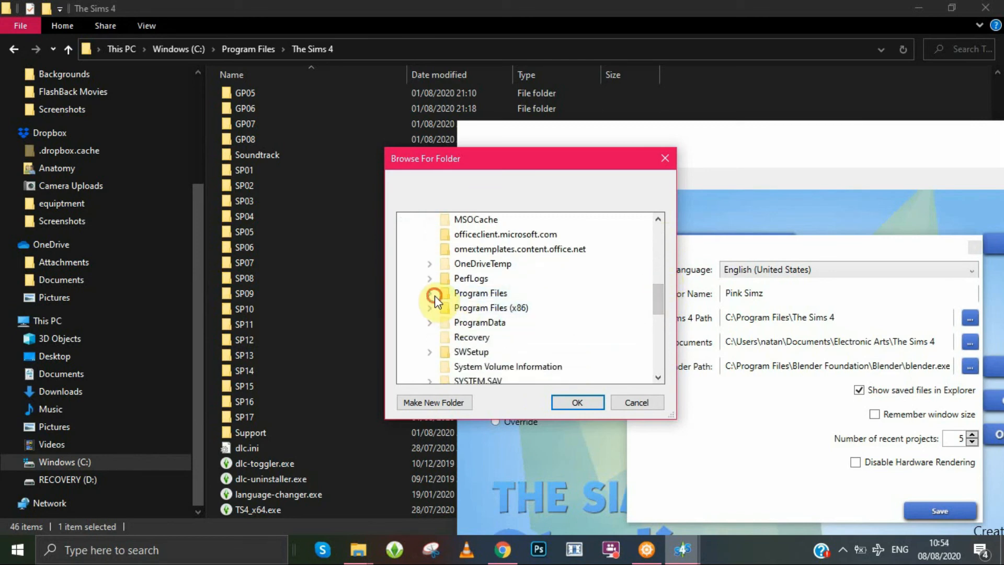
{"action": "left_click", "coordinate": [429, 293]}
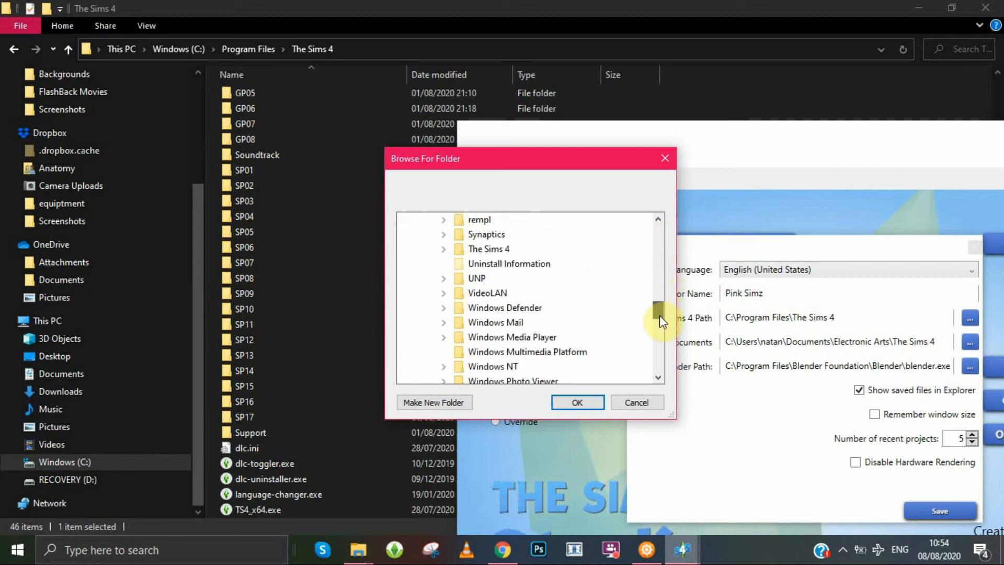
{"action": "scroll", "scroll_direction": "down", "scroll_amount": 3}
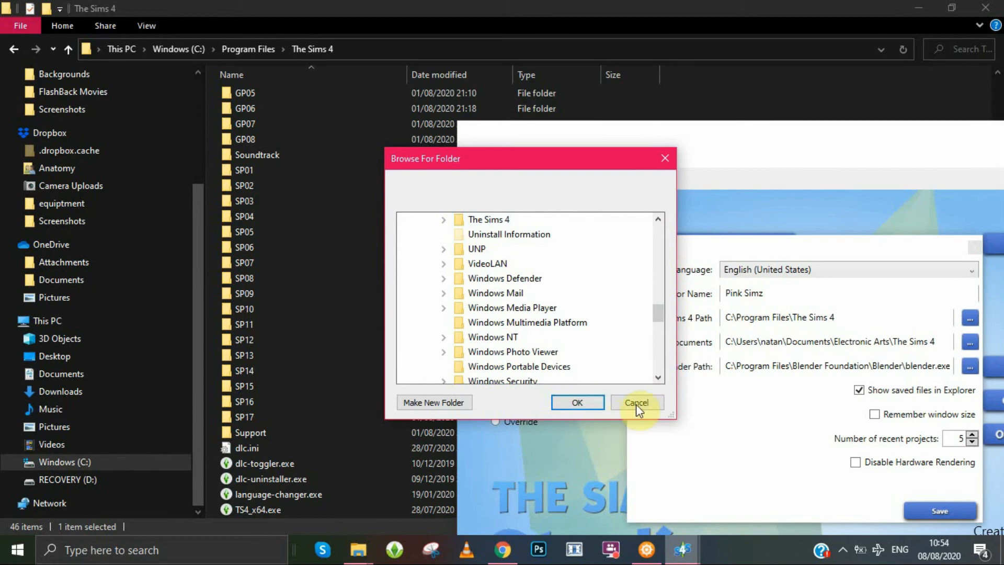
Step: Leave the game path unchanged and verify the Sims 4 Documents folder path without changing it
{"action": "left_click", "coordinate": [637, 402]}
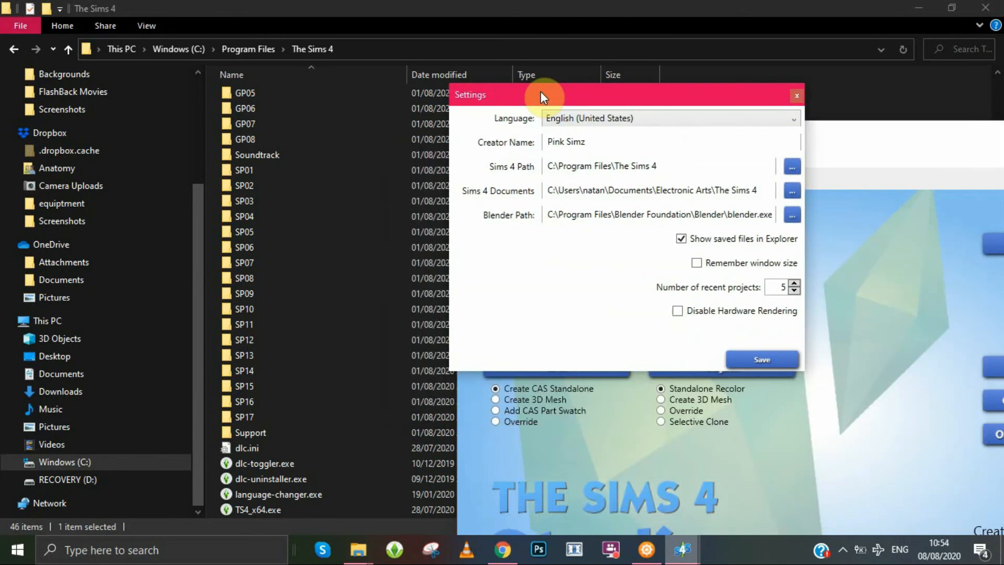
{"action": "mouse_move", "coordinate": [791, 189]}
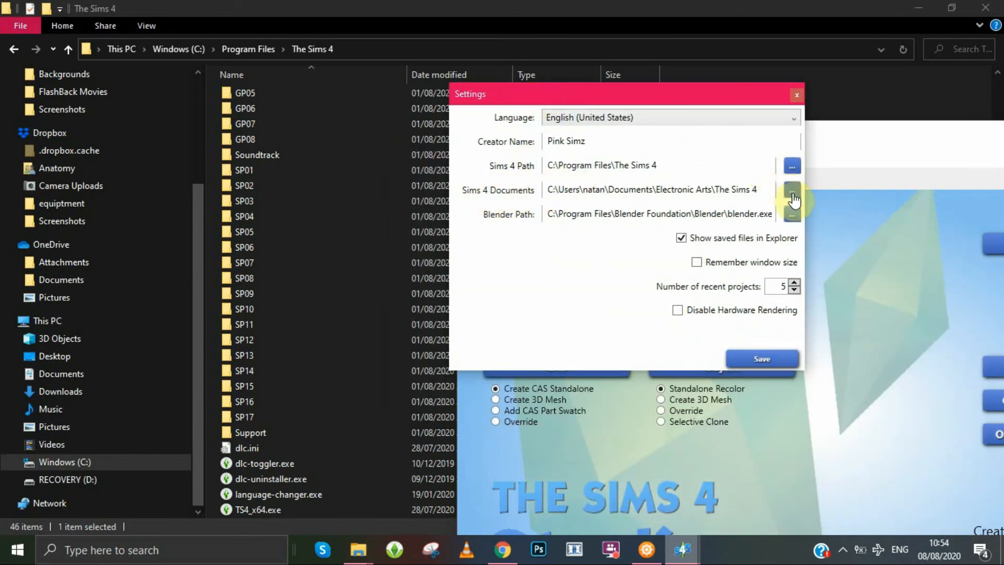
{"action": "left_click", "coordinate": [791, 189]}
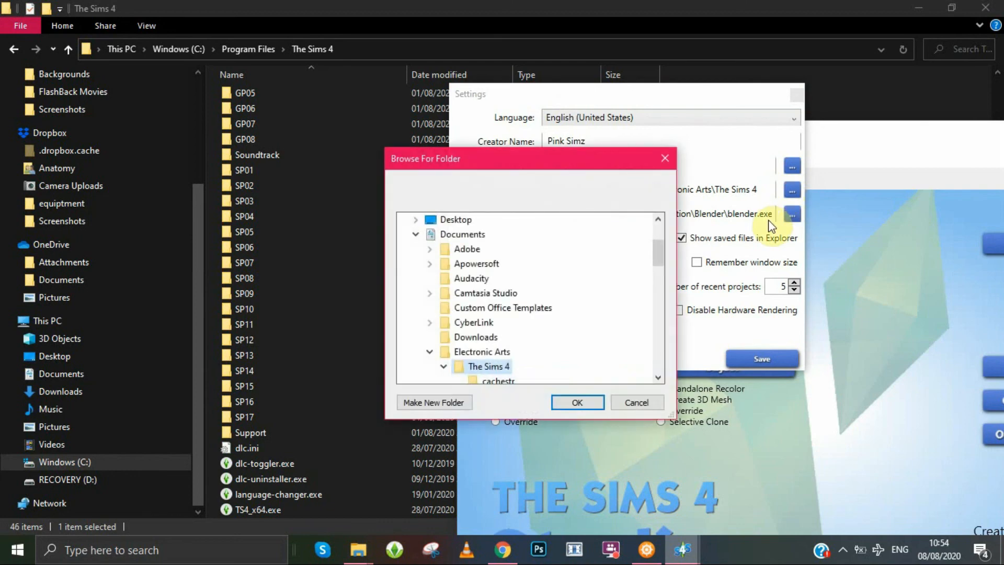
{"action": "scroll", "scroll_direction": "down", "scroll_amount": 3}
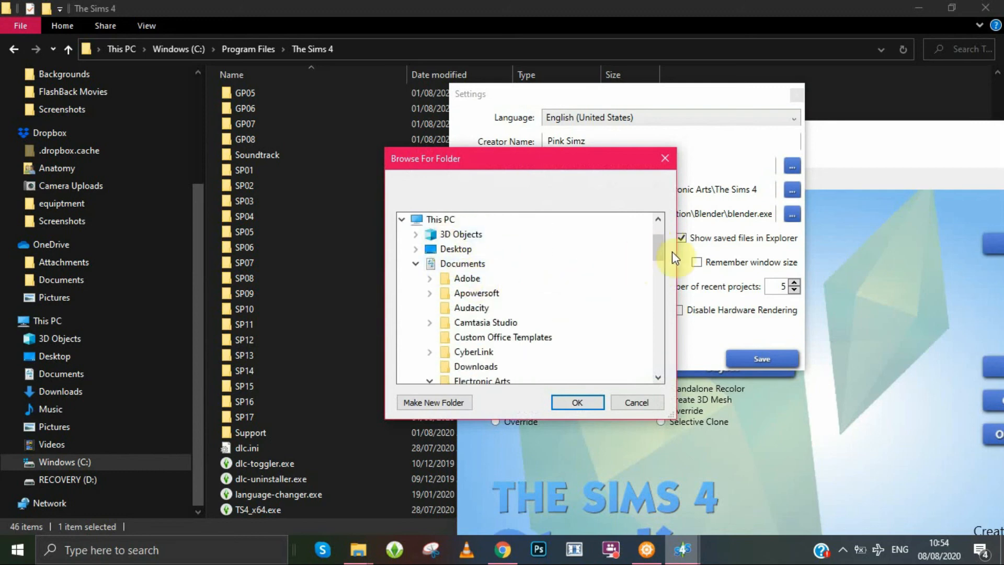
{"action": "left_click", "coordinate": [484, 278]}
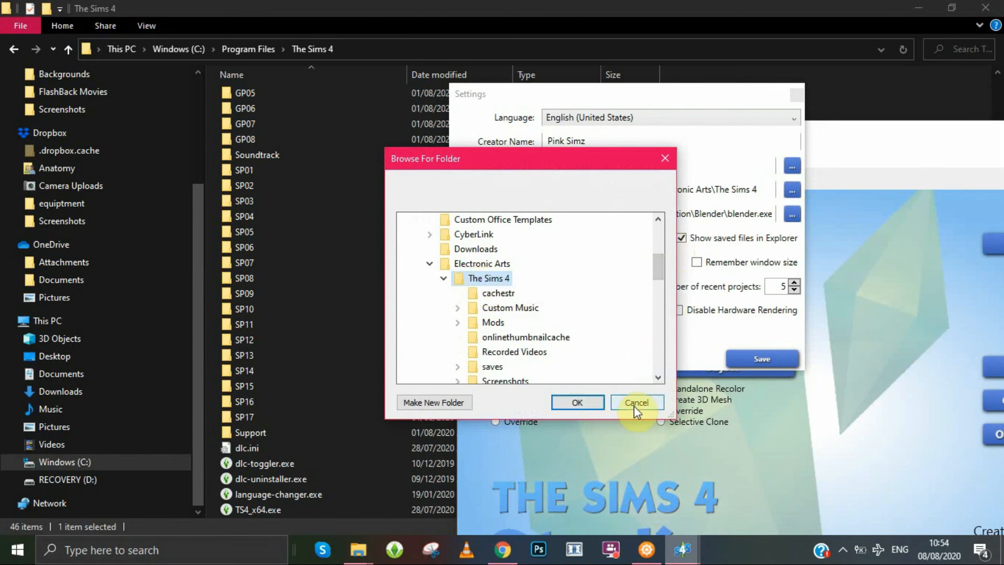
{"action": "left_click", "coordinate": [638, 402]}
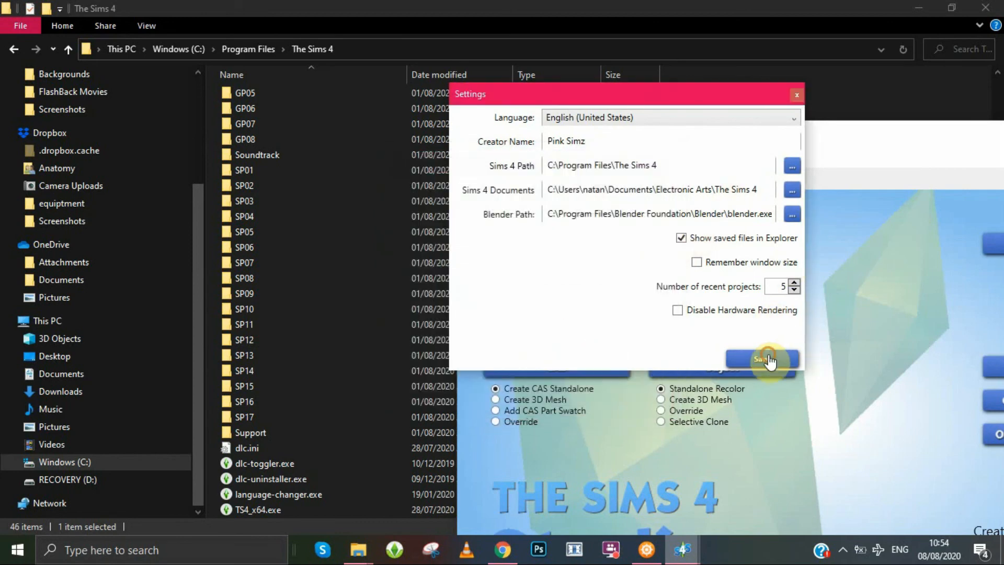
Step: Save the settings, acknowledge the saved confirmation, and start browsing game Objects
{"action": "left_click", "coordinate": [762, 359]}
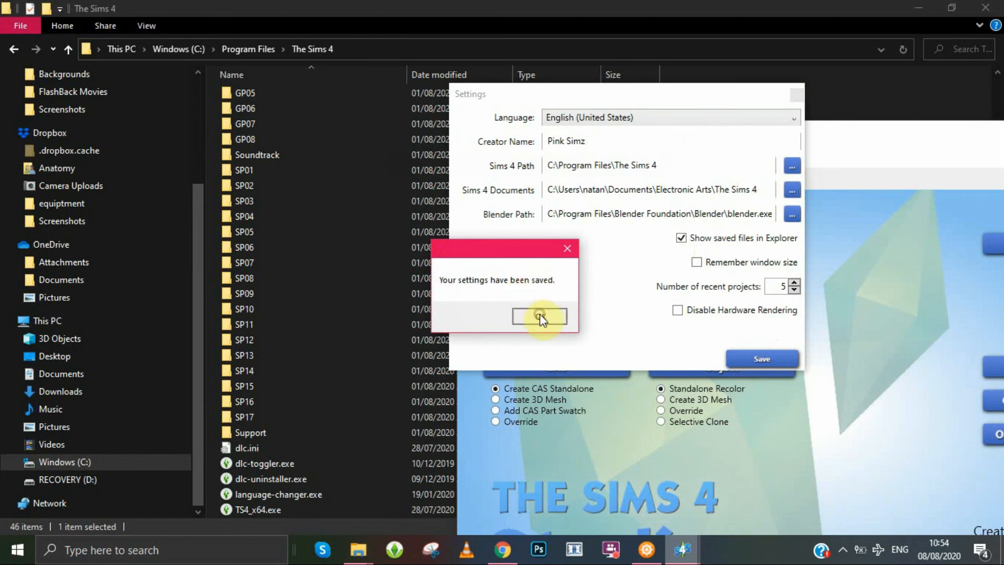
{"action": "left_click", "coordinate": [539, 317]}
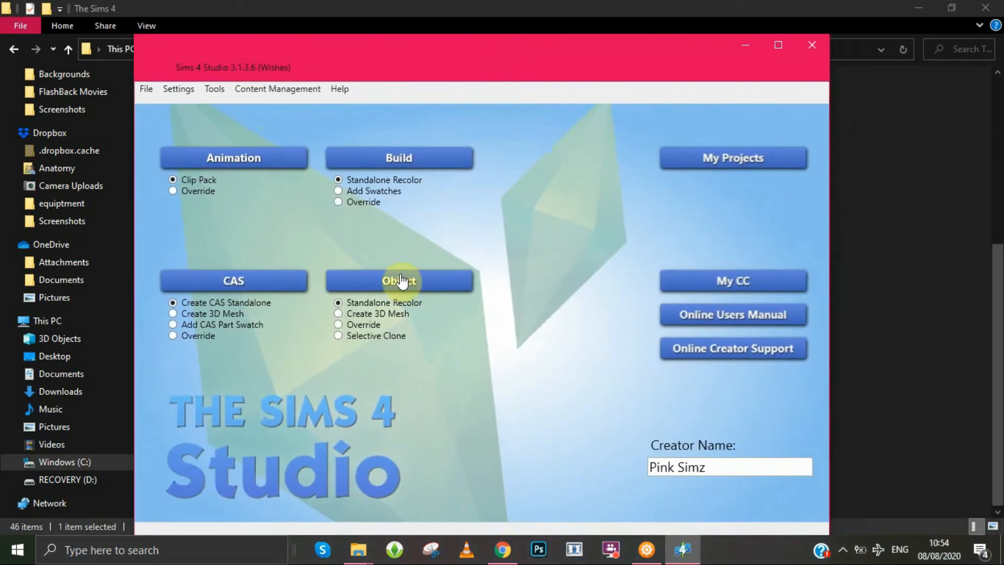
{"action": "left_click", "coordinate": [399, 280]}
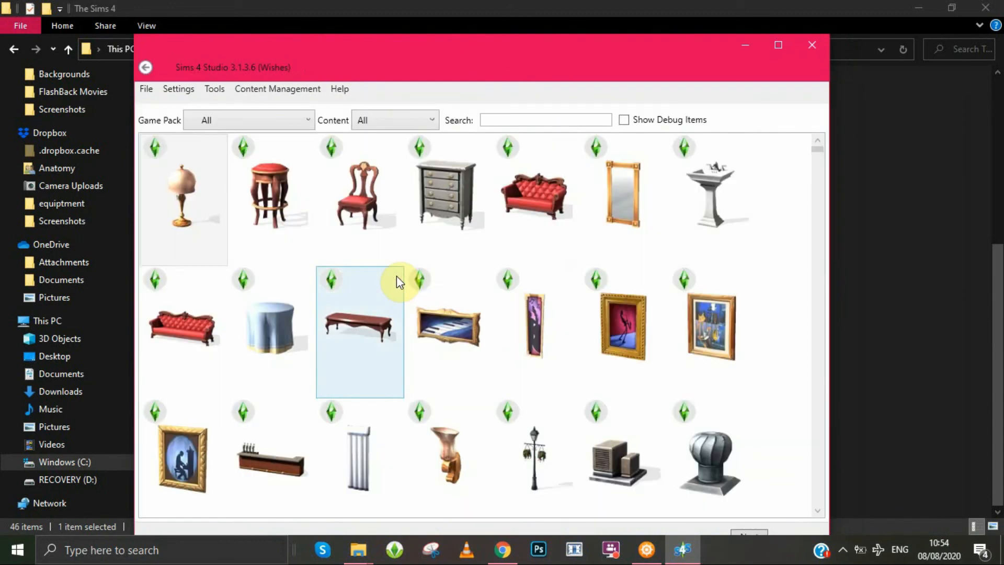